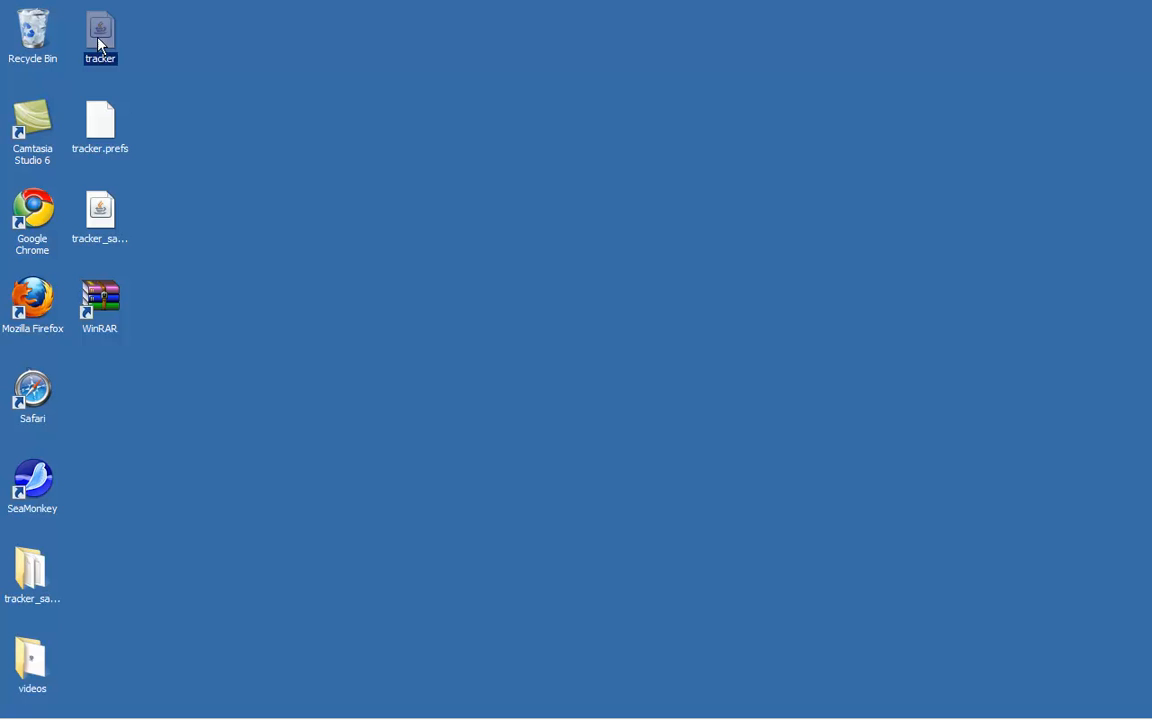
Step: Launch Tracker from the desktop and dismiss its welcome splash
double_click(100, 30)
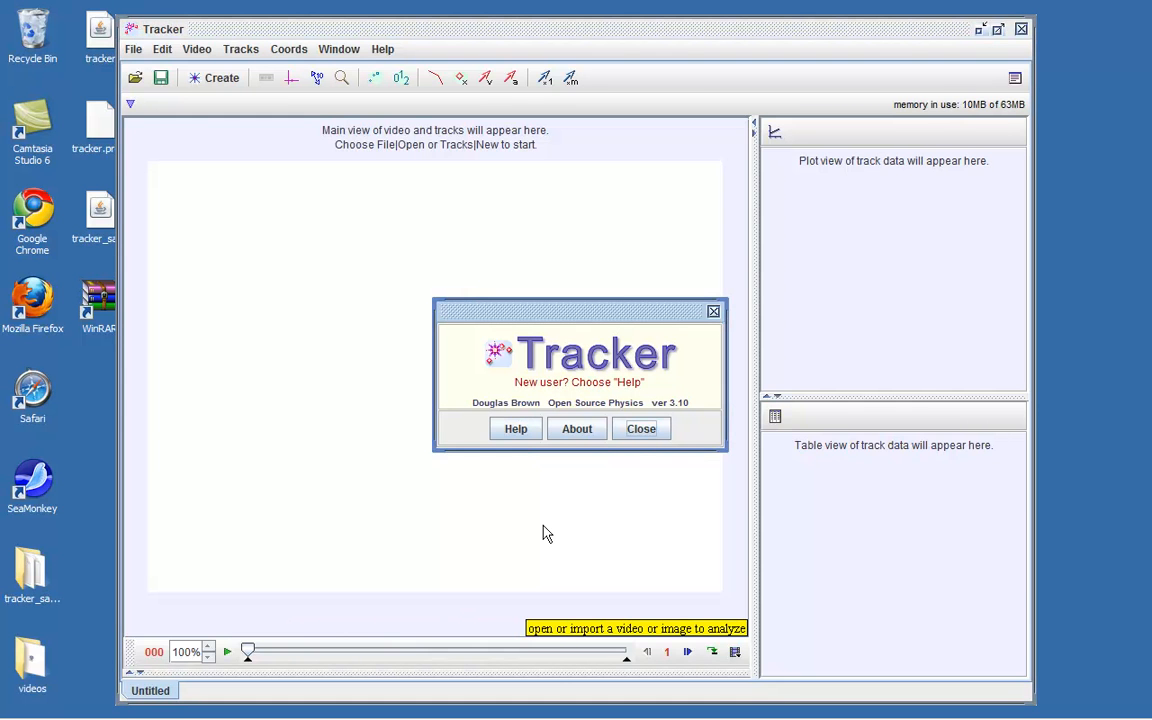
left_click(640, 428)
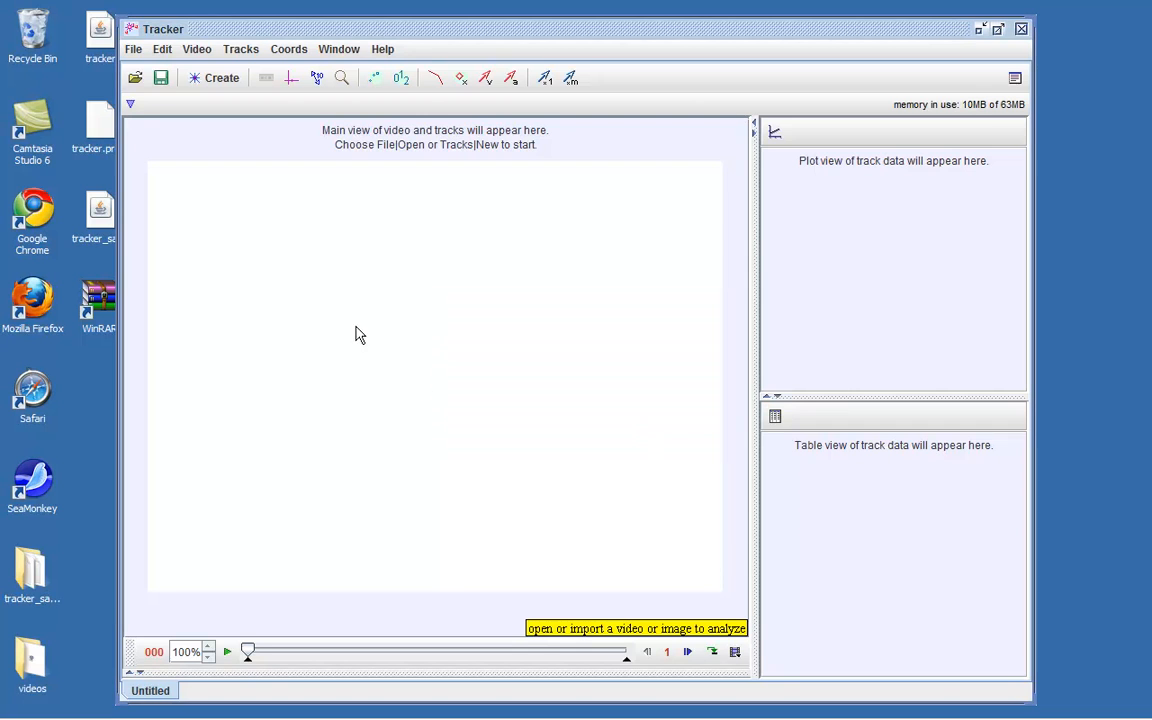
Step: Maximize Tracker and choose BallTossOut.trk from the videos folder in the Open dialog
left_click(992, 30)
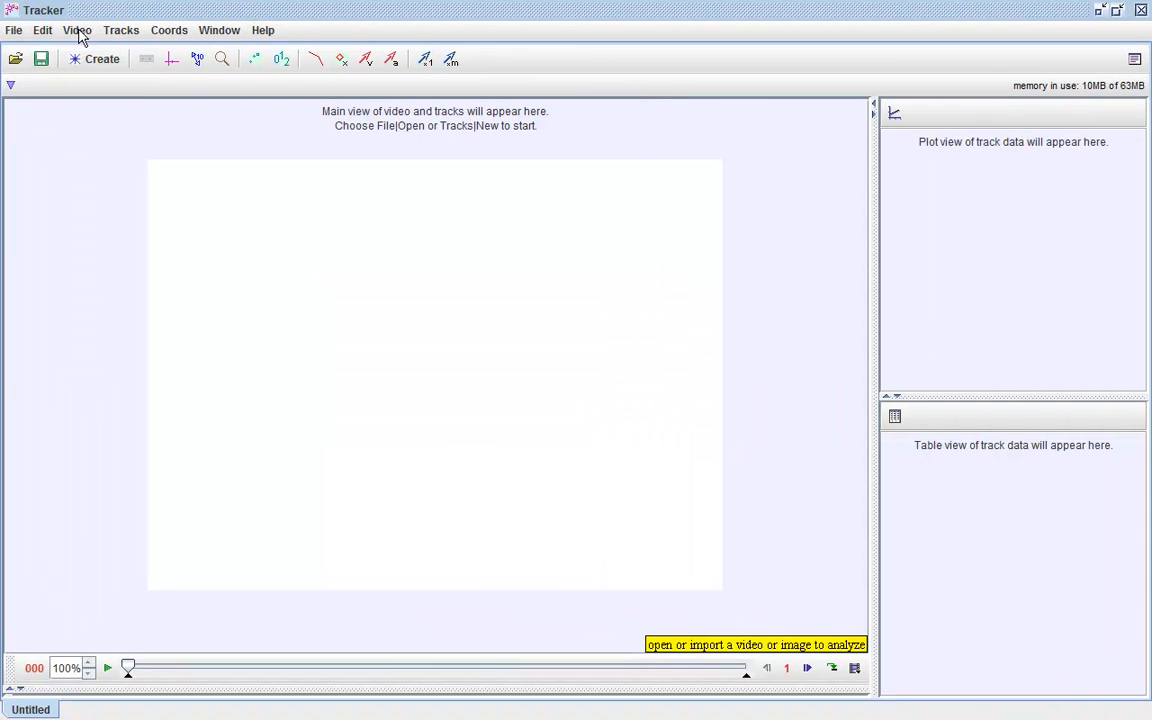
left_click(14, 30)
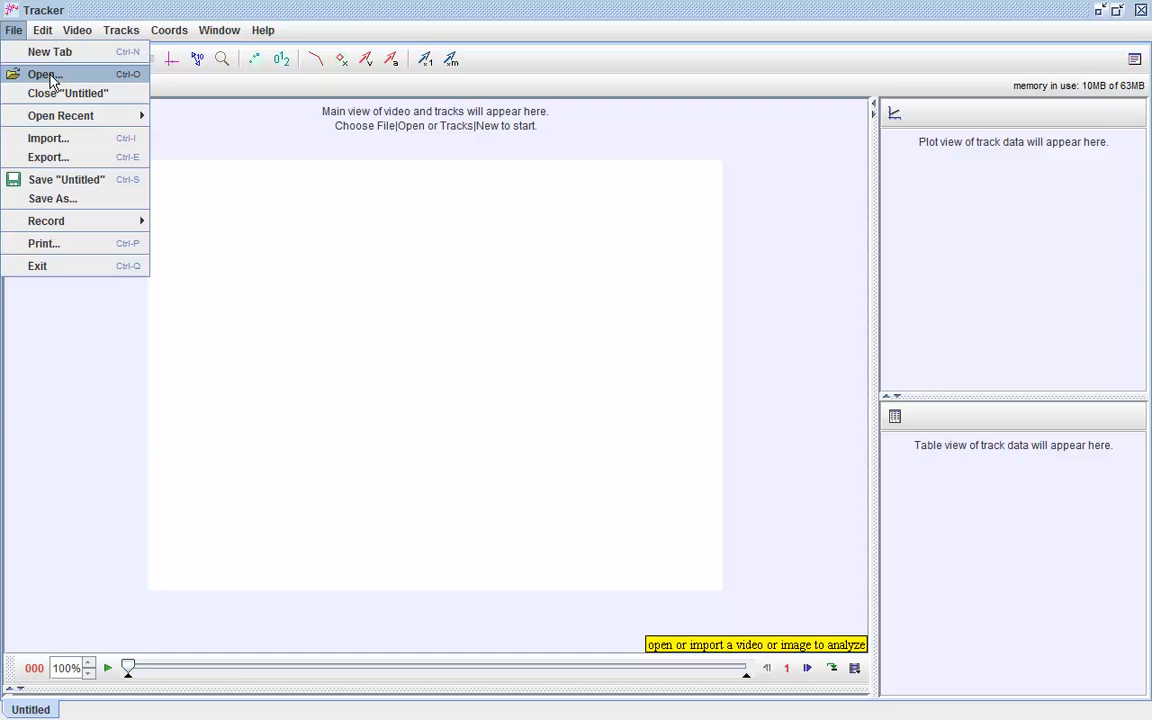
left_click(46, 72)
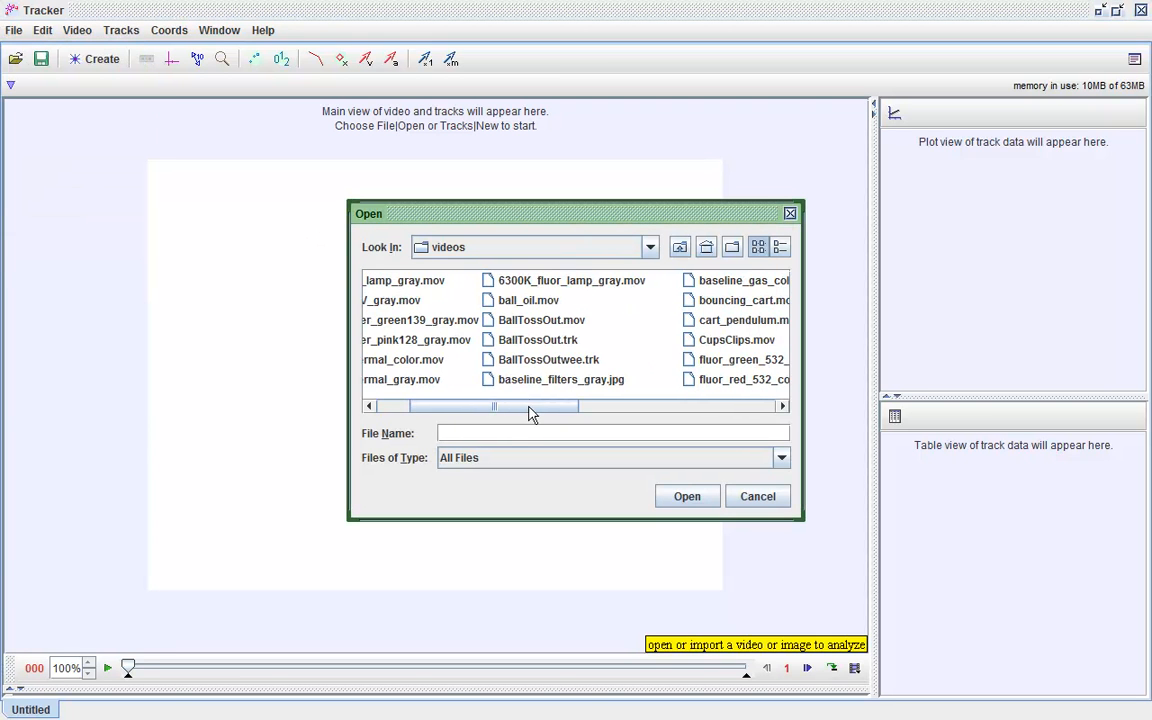
left_click(538, 340)
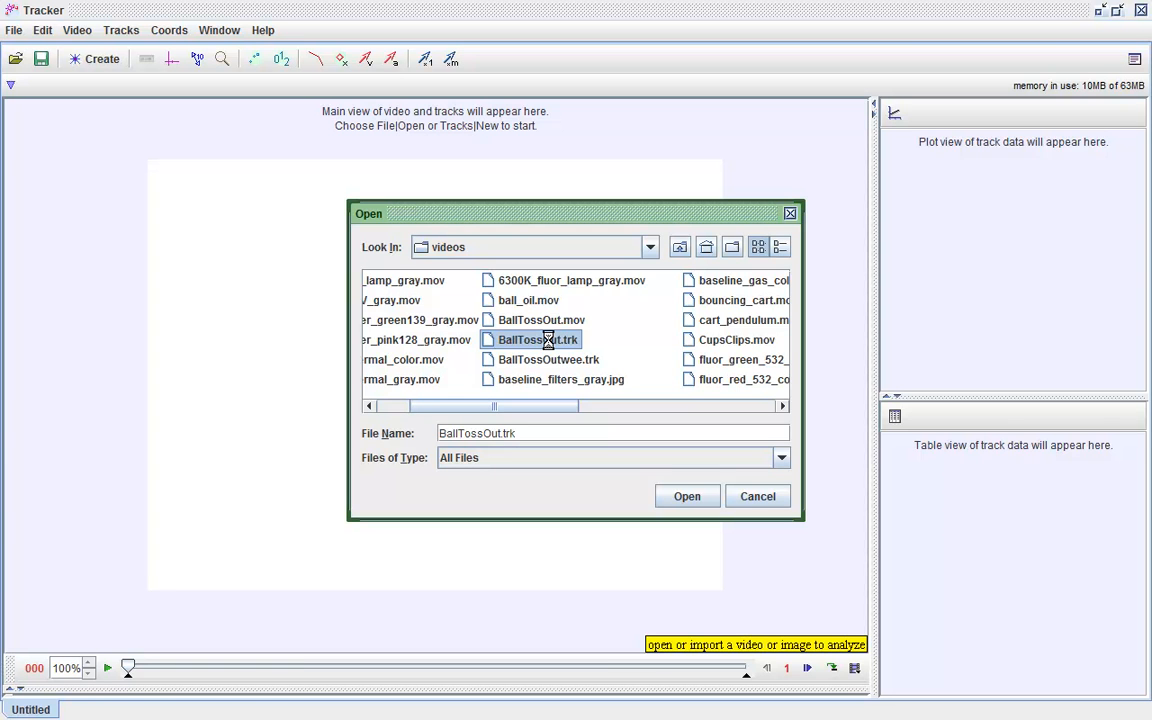
Step: Load BallTossOut.trk, scrub through its frames, and close the Data Tool window
left_click(688, 496)
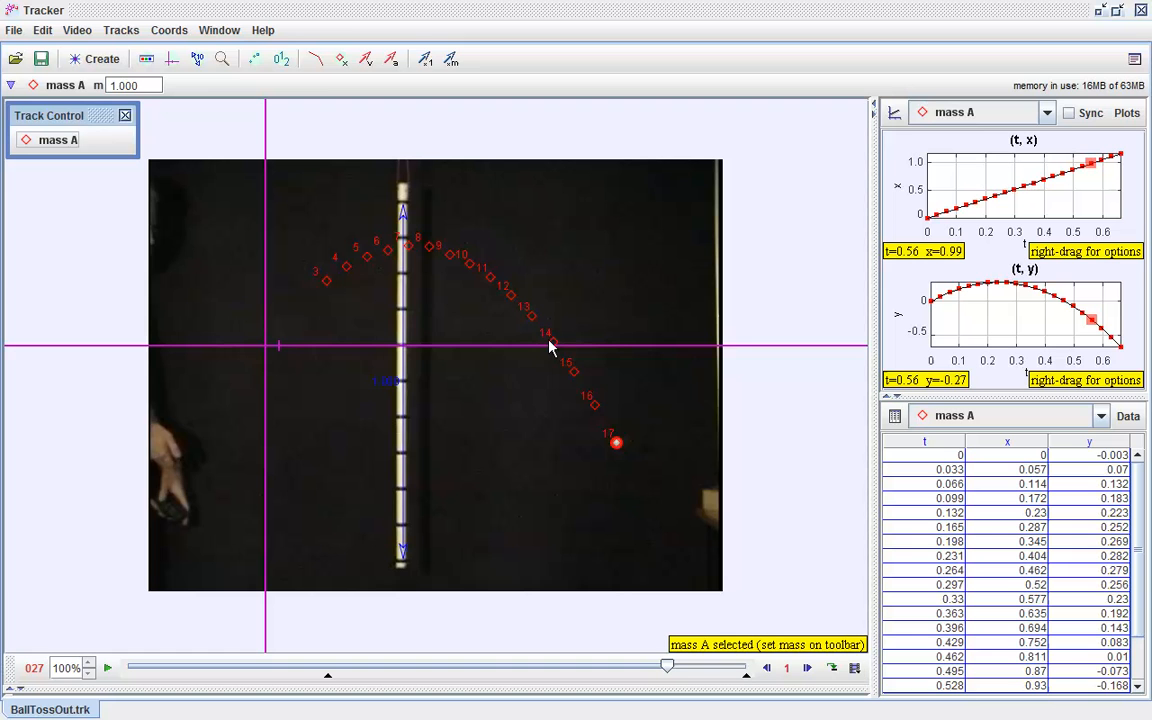
left_click_drag(668, 664, 608, 664)
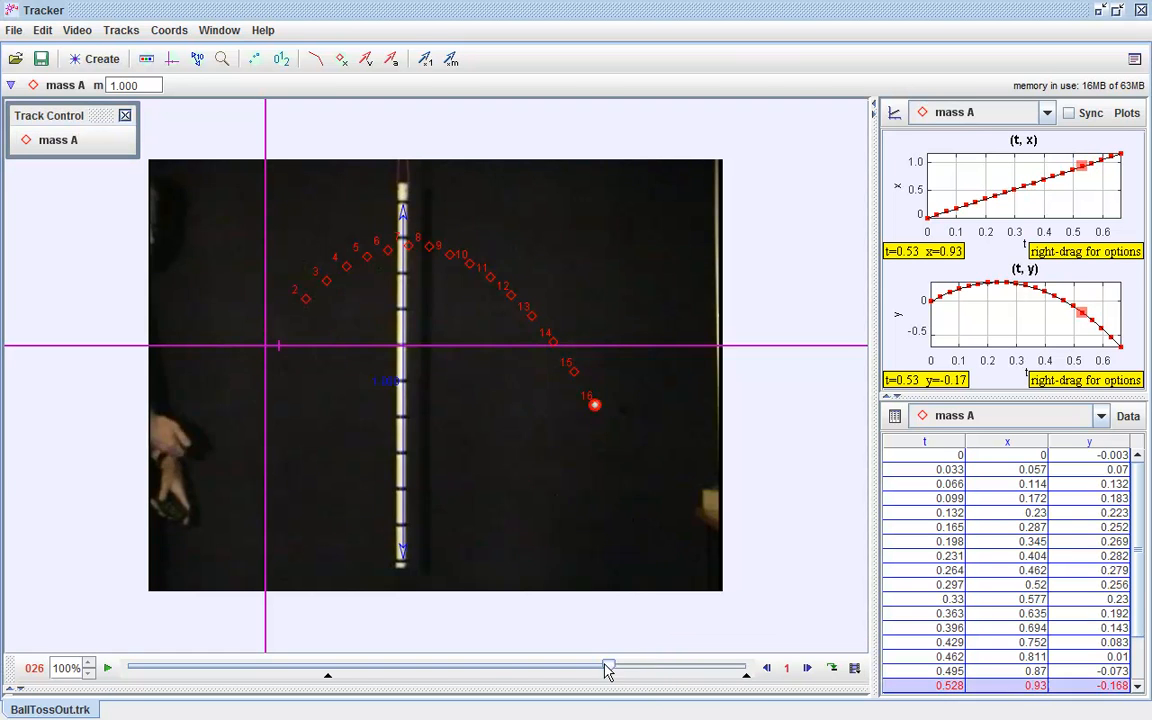
left_click_drag(608, 668, 578, 668)
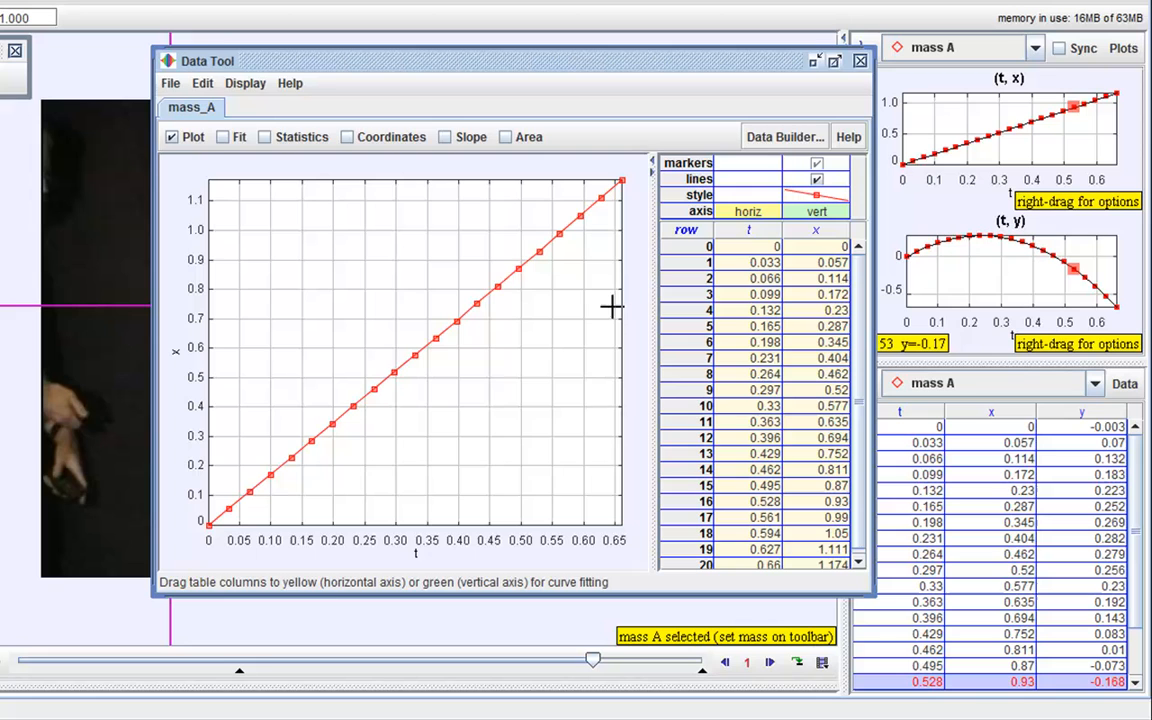
left_click(856, 60)
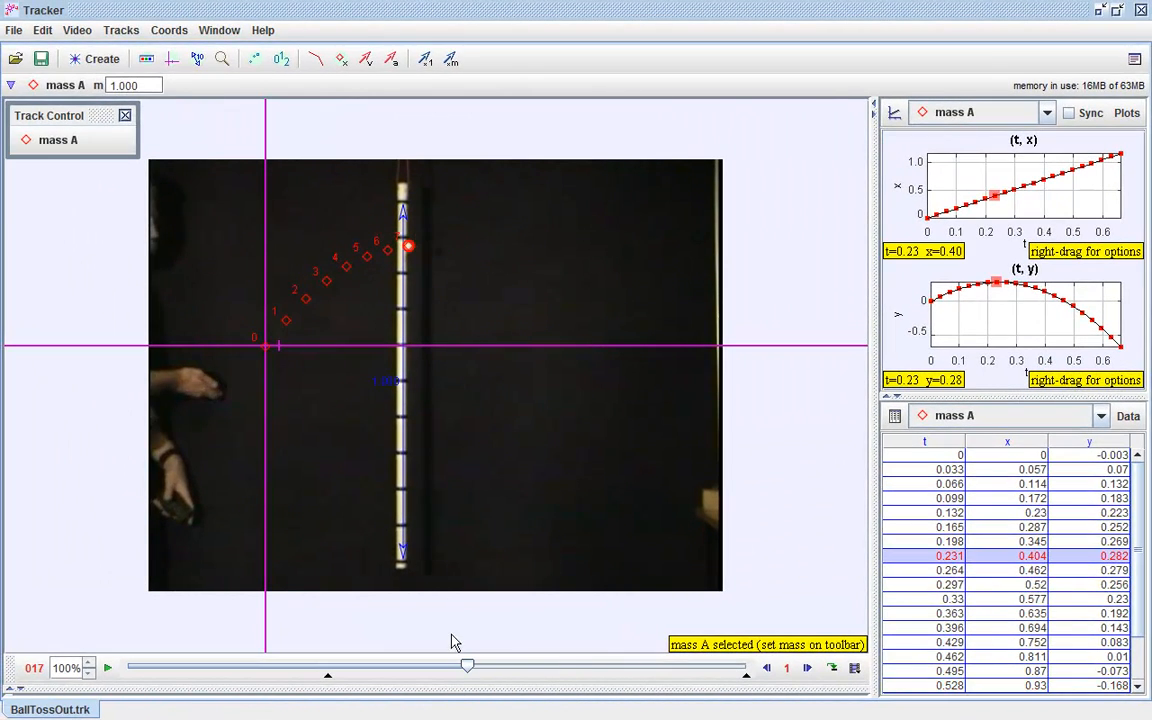
Step: Add a trial analytic particle model B via Tracks > New
left_click(14, 30)
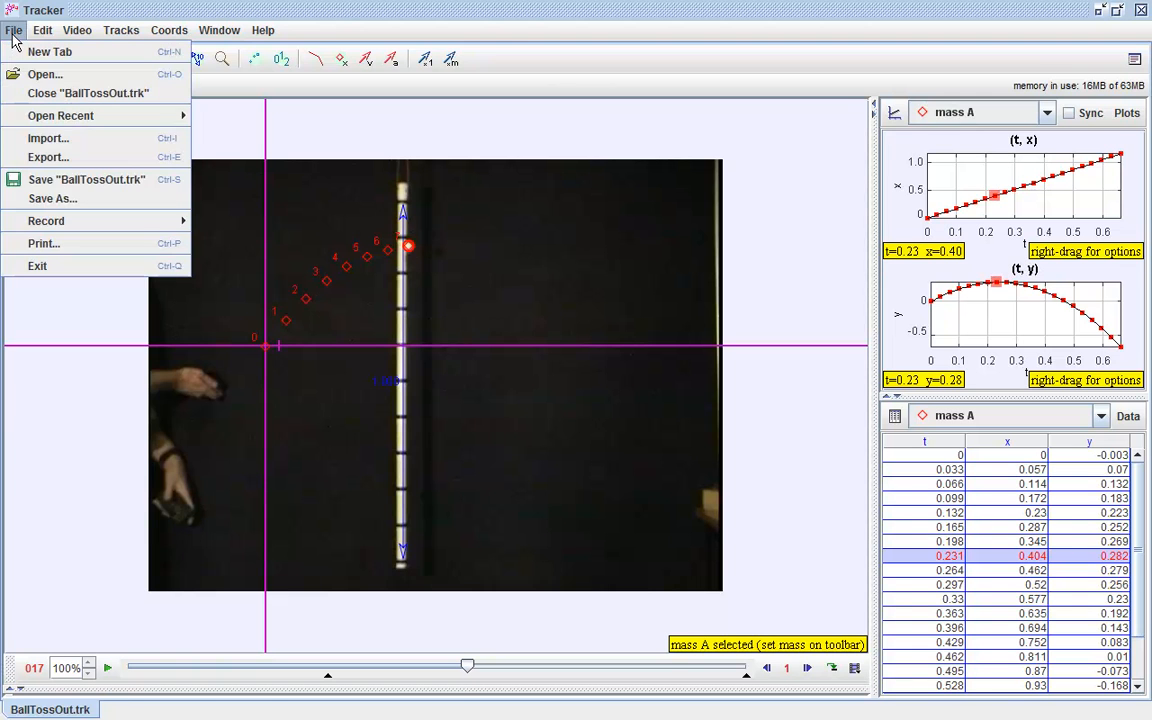
left_click(92, 30)
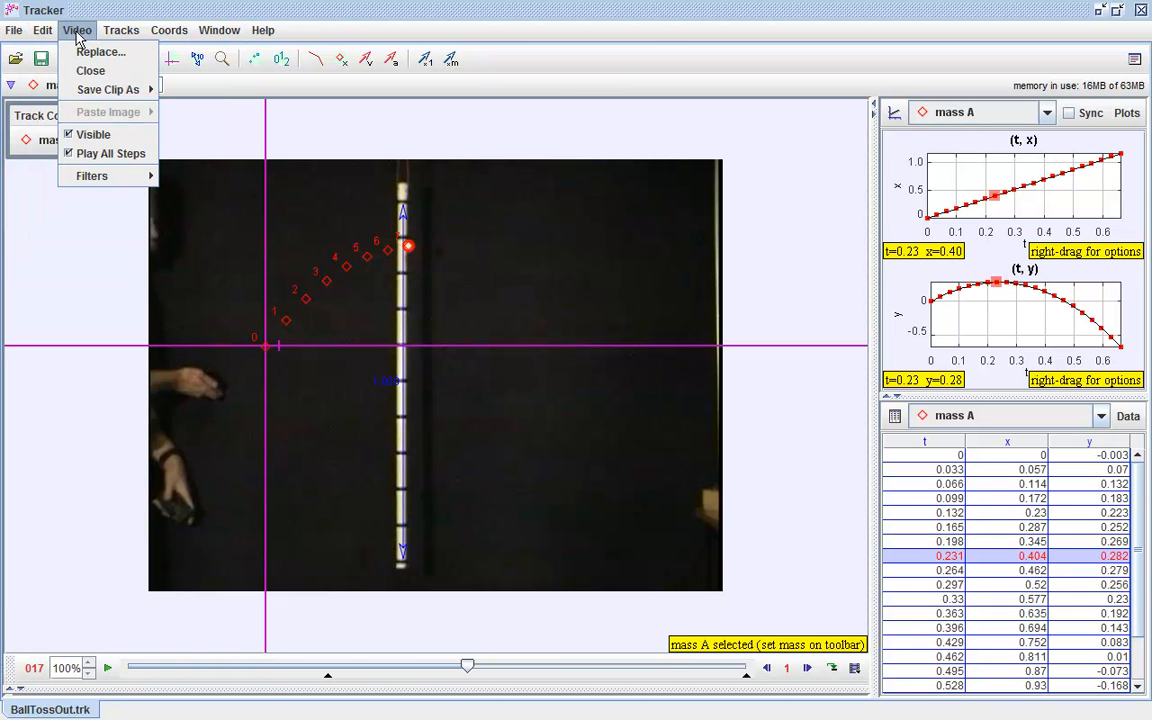
left_click(116, 30)
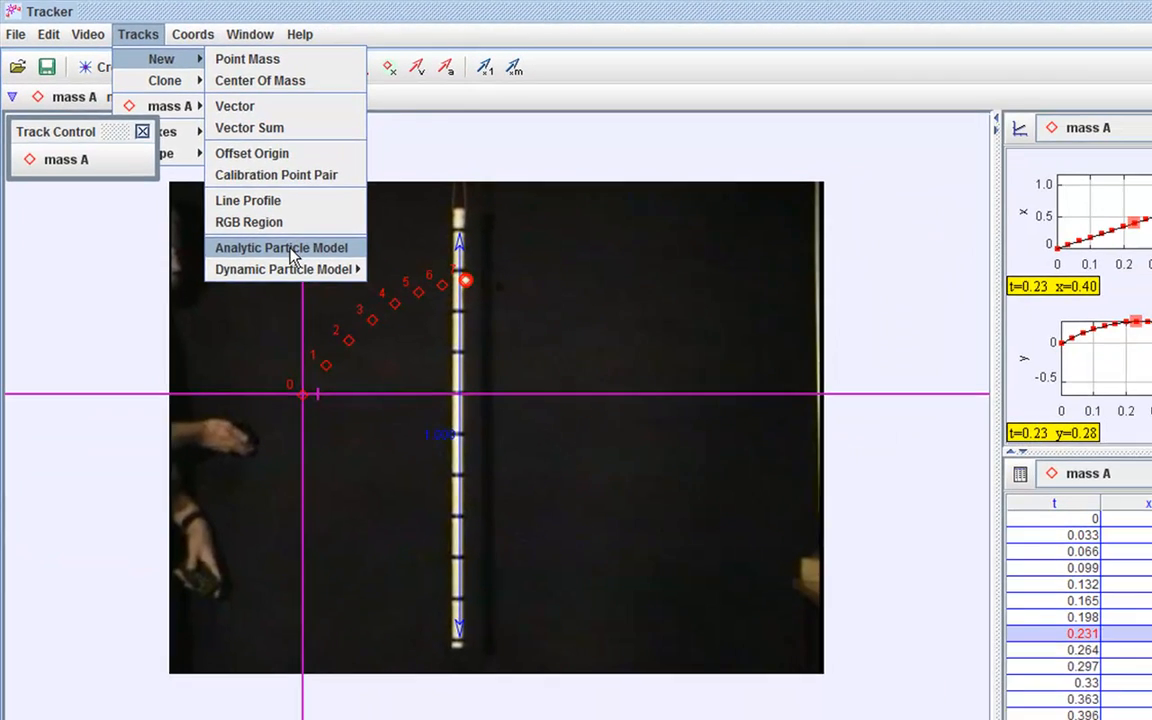
left_click(280, 248)
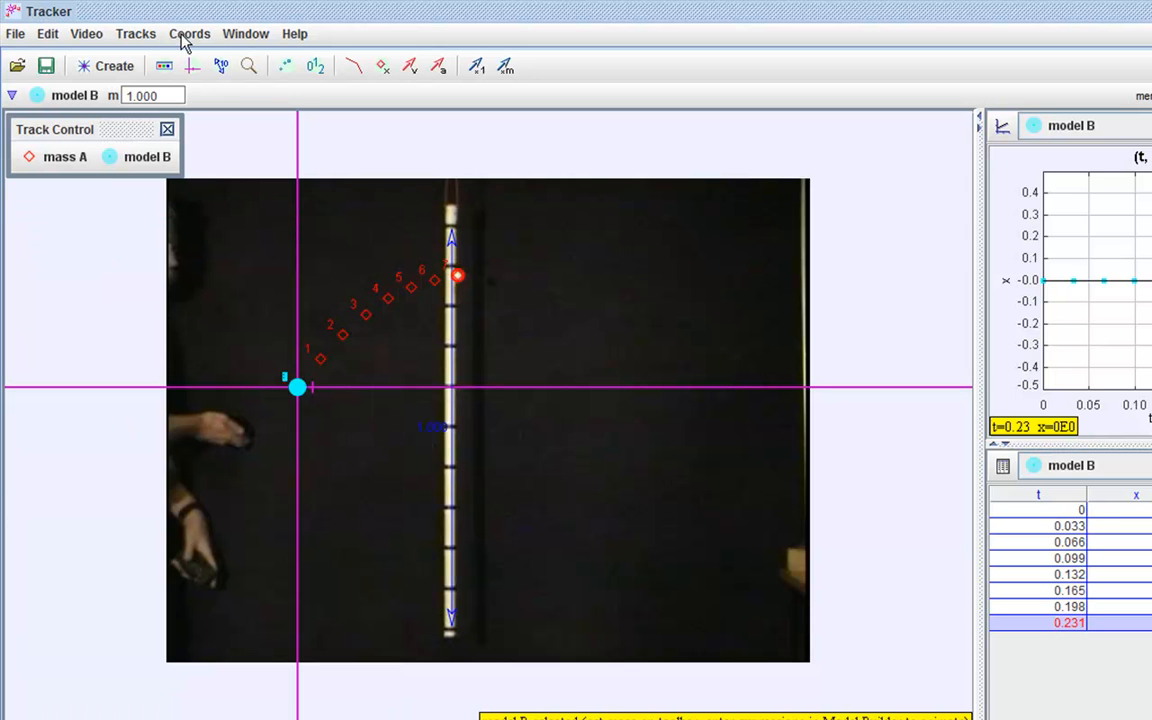
Step: Delete model B, leaving only the mass A track
left_click(136, 34)
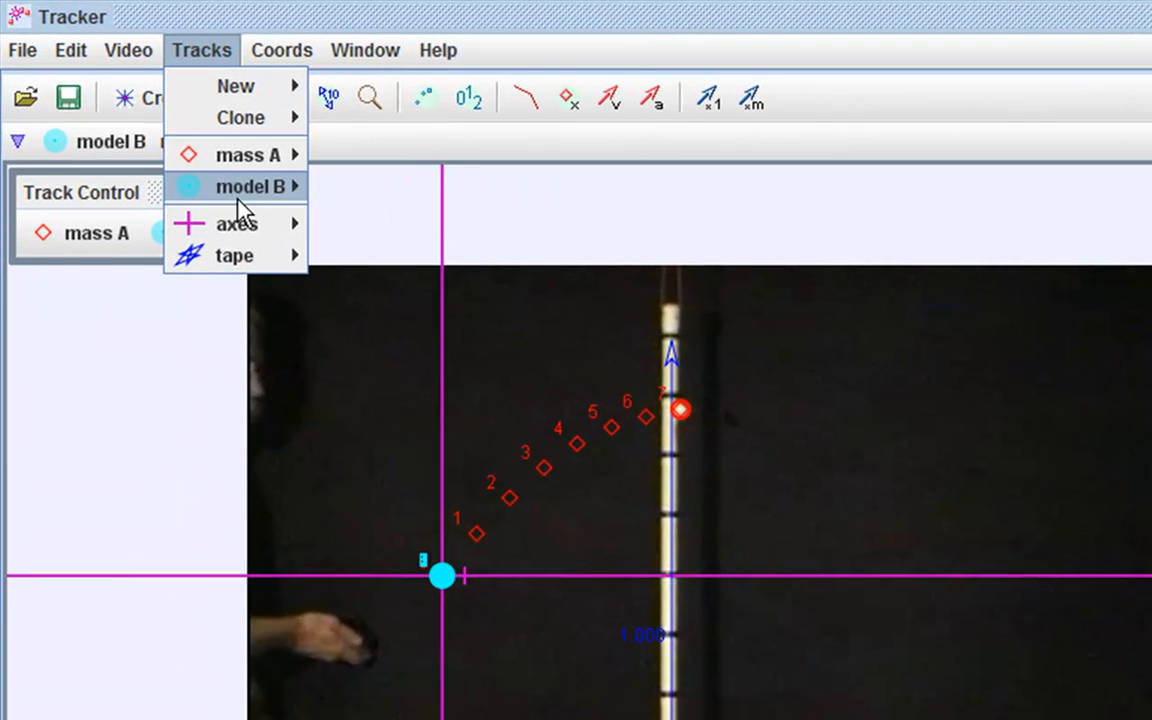
left_click(240, 186)
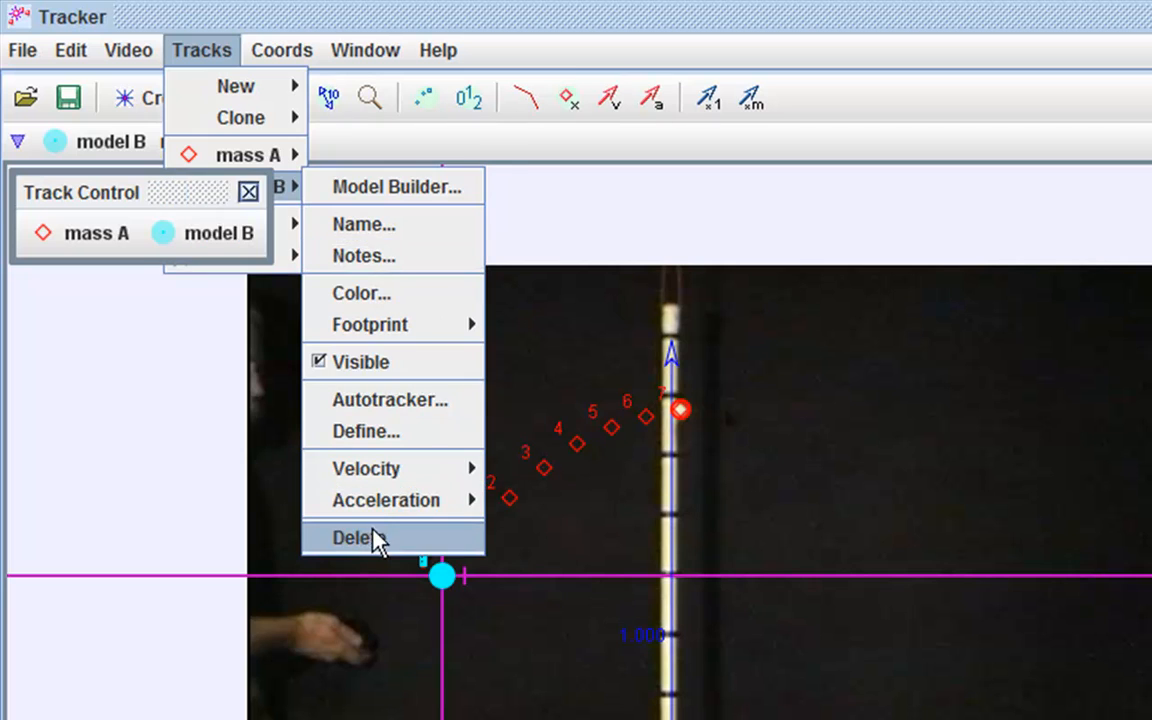
left_click(360, 538)
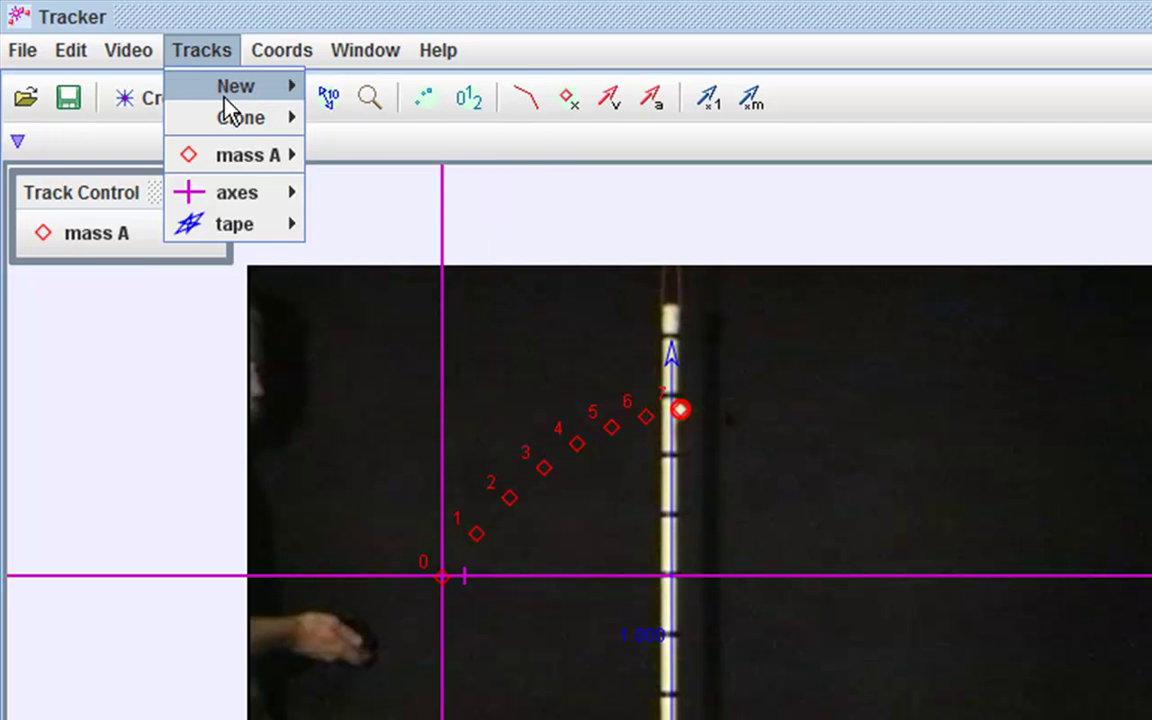
mouse_move(384, 396)
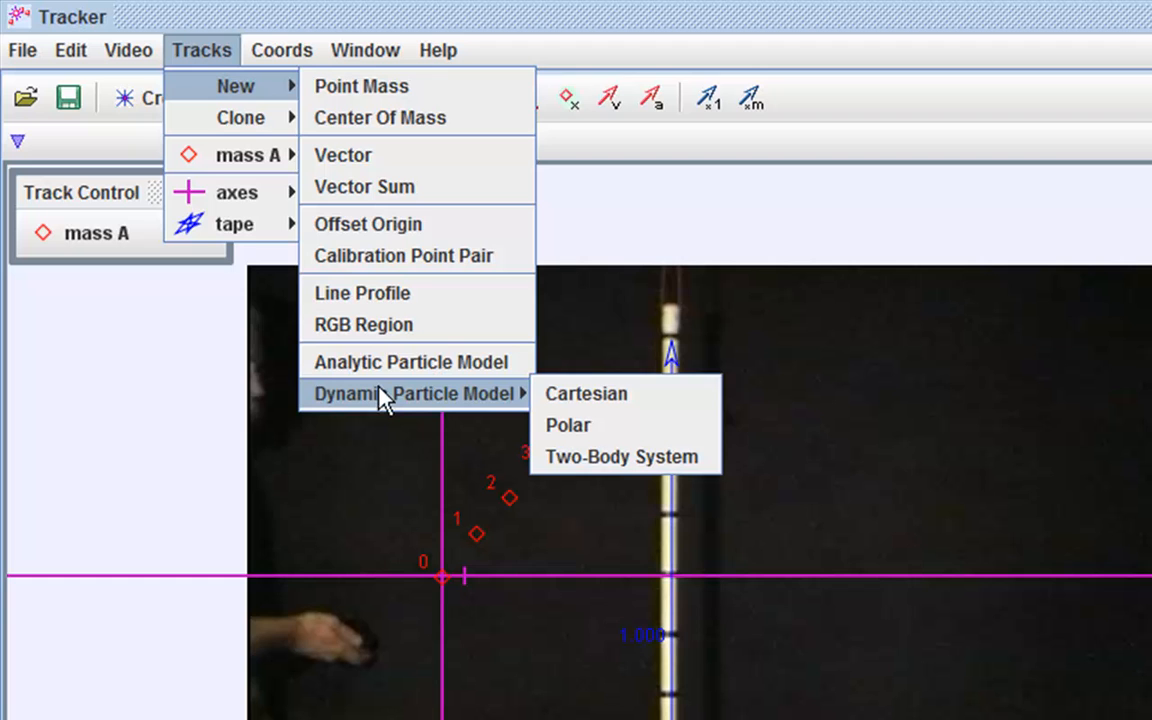
mouse_move(606, 412)
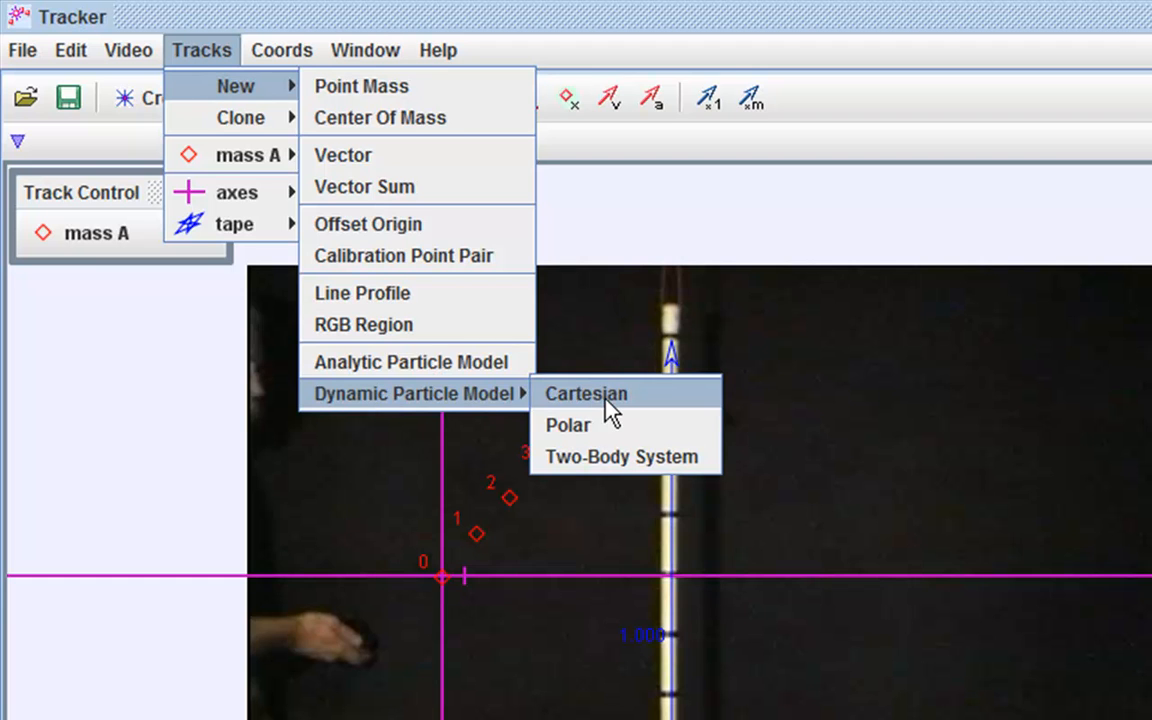
left_click(586, 392)
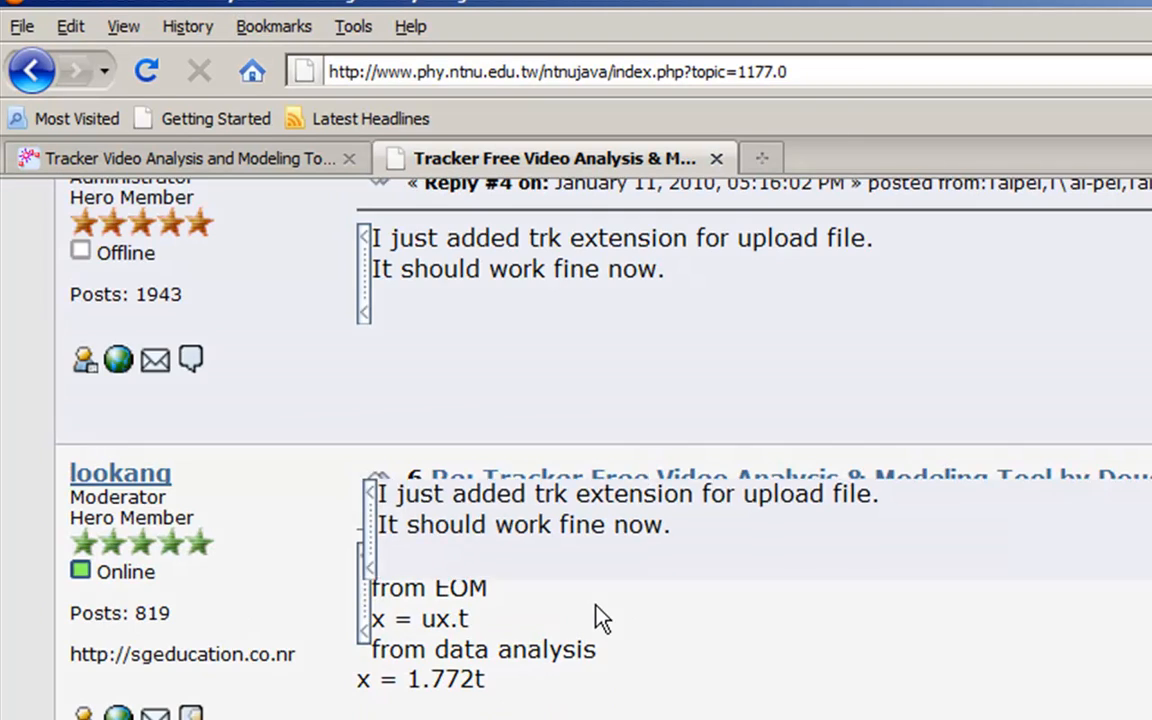
Step: Scroll the forum post down to the derivation x = 1.772t
scroll("down", 3)
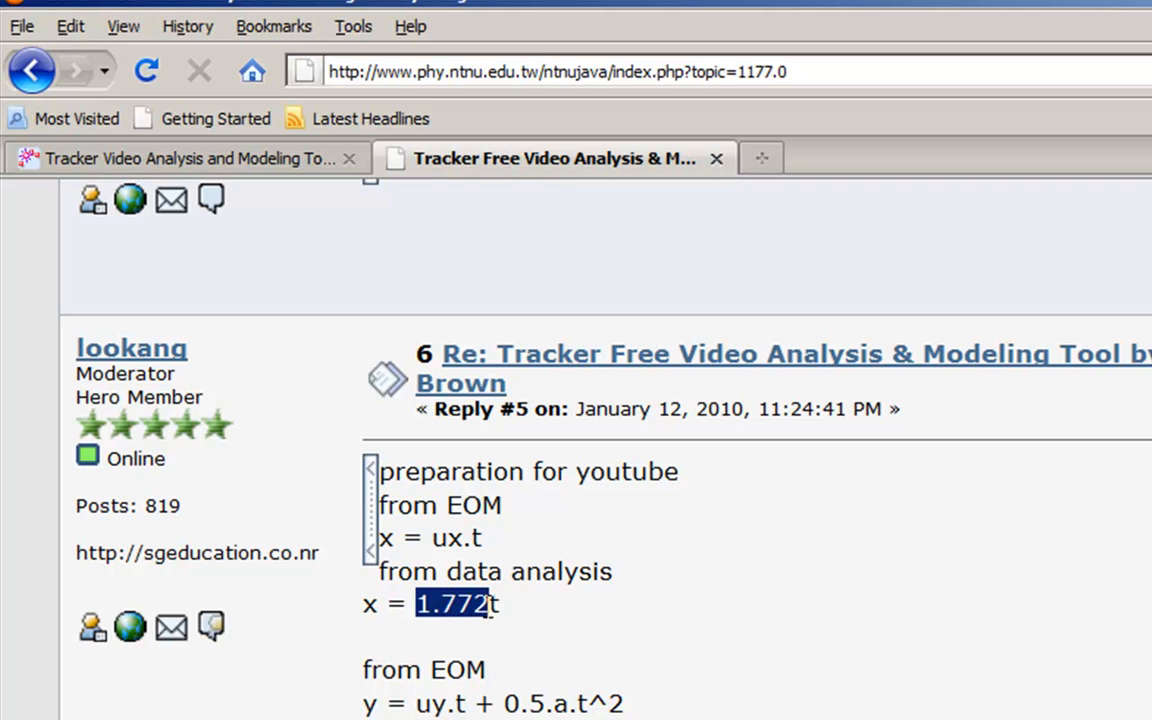
scroll("down", 3)
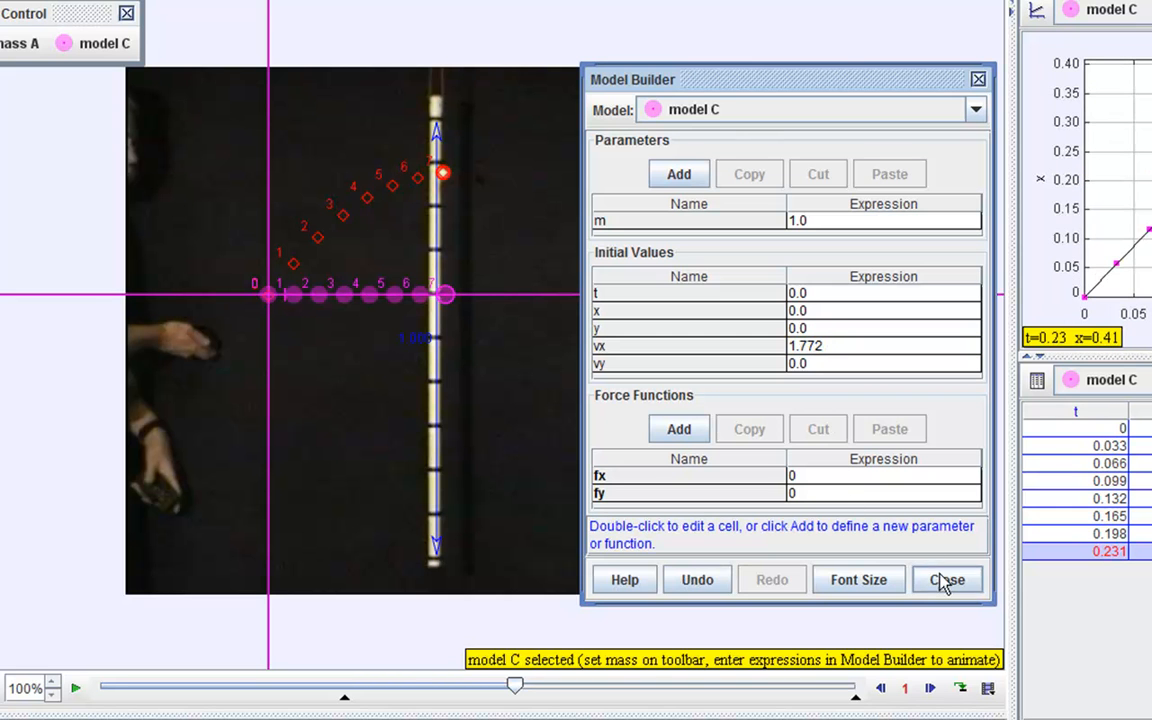
Step: Accept vx = 1.772 for model C and scrub the frames to watch its points advance horizontally
left_click(948, 580)
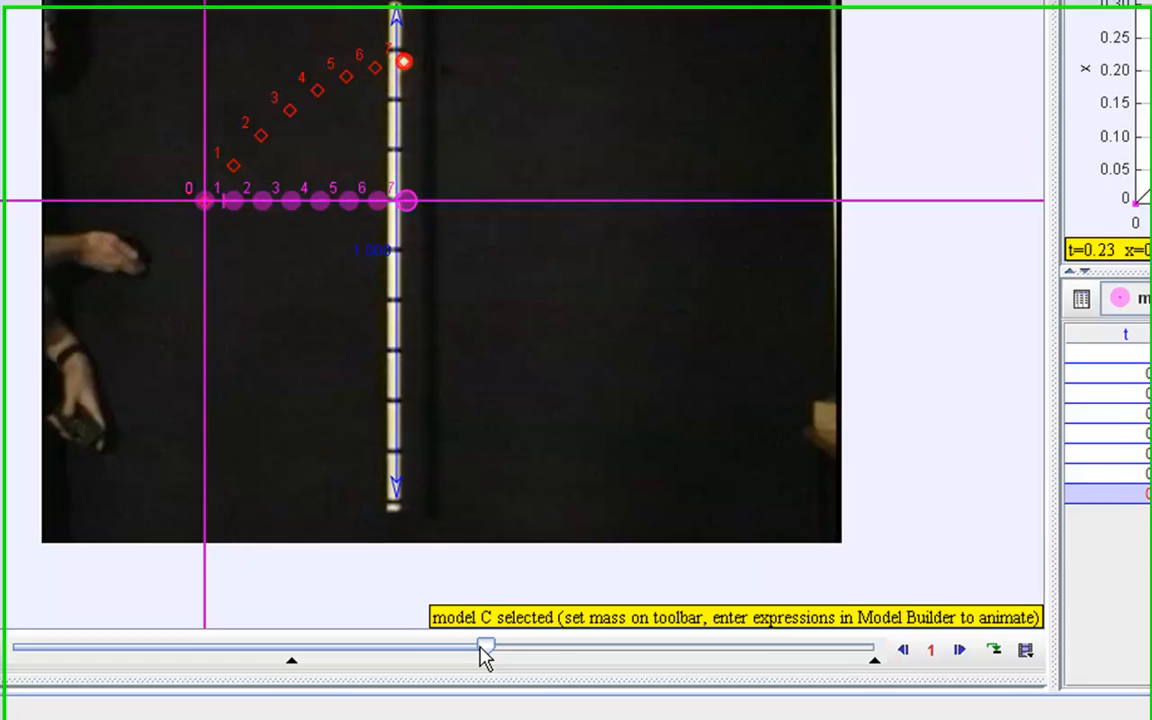
left_click_drag(484, 644, 452, 644)
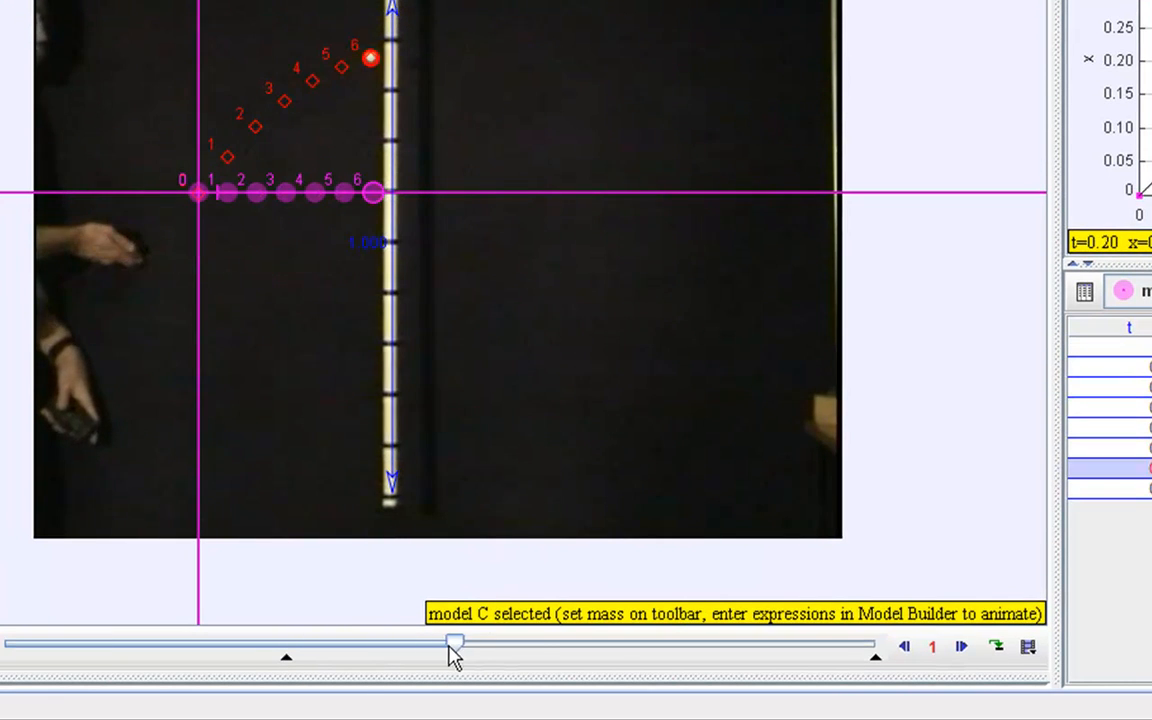
left_click_drag(452, 644, 768, 644)
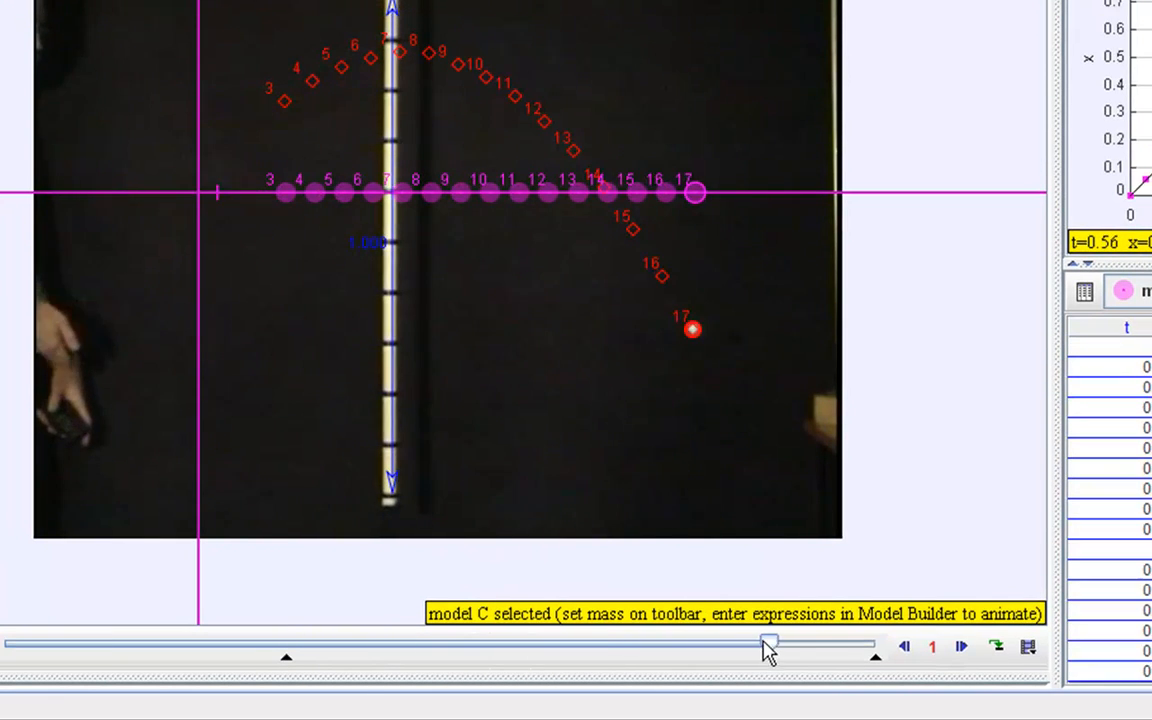
left_click_drag(768, 644, 464, 644)
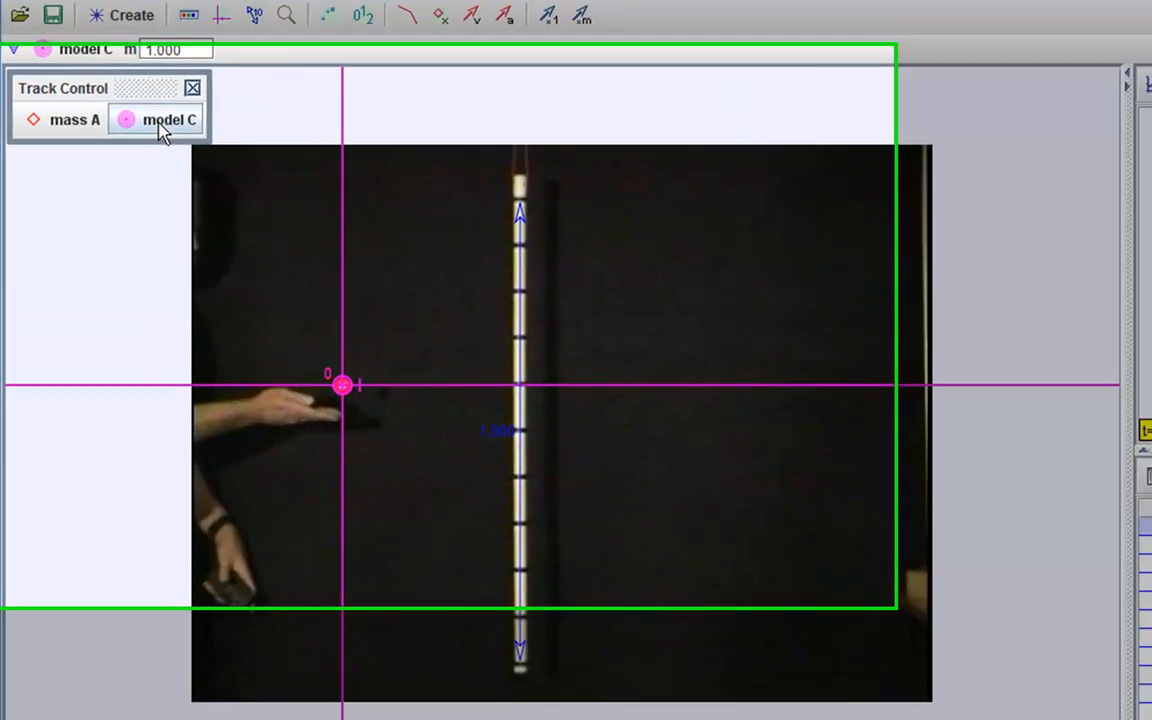
Step: Give model C initial vy = 2.436 in Model Builder and preview its diagonal rise
left_click(168, 120)
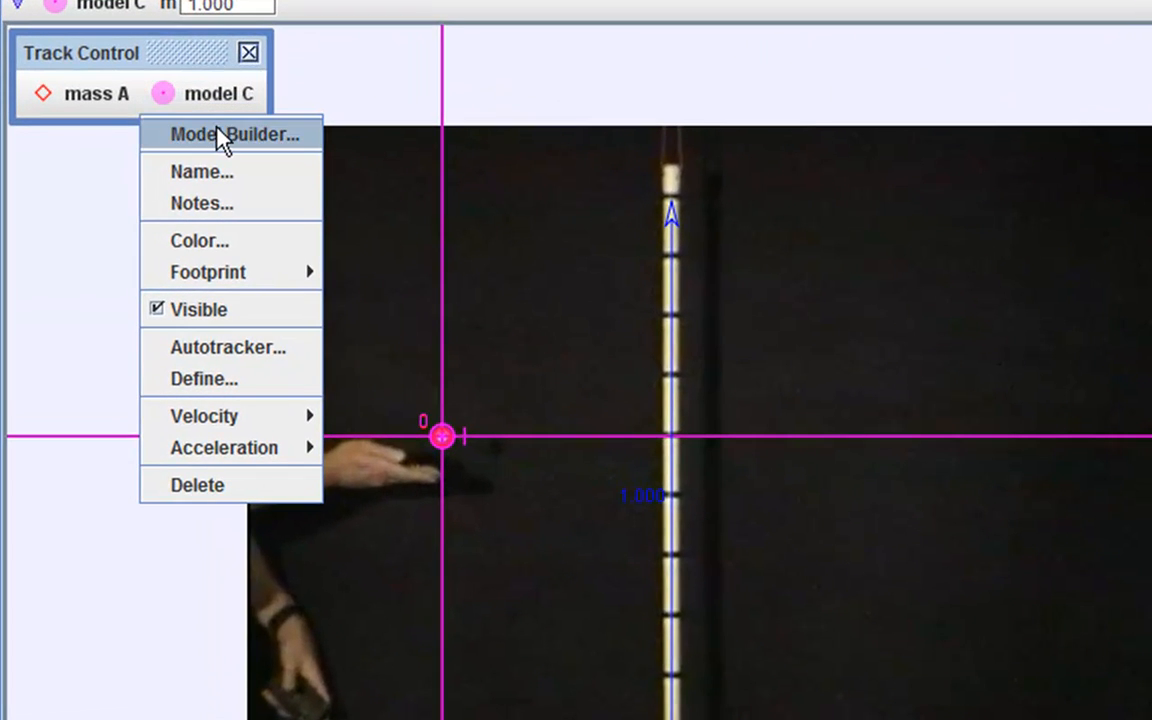
left_click(236, 136)
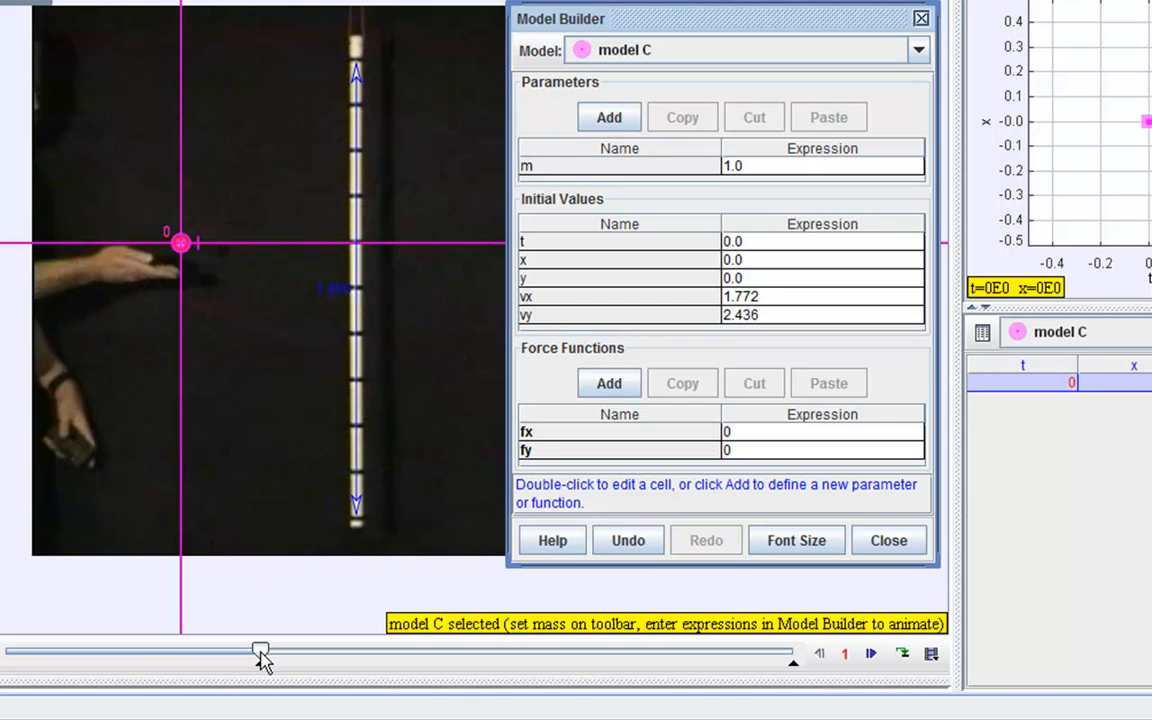
left_click(888, 540)
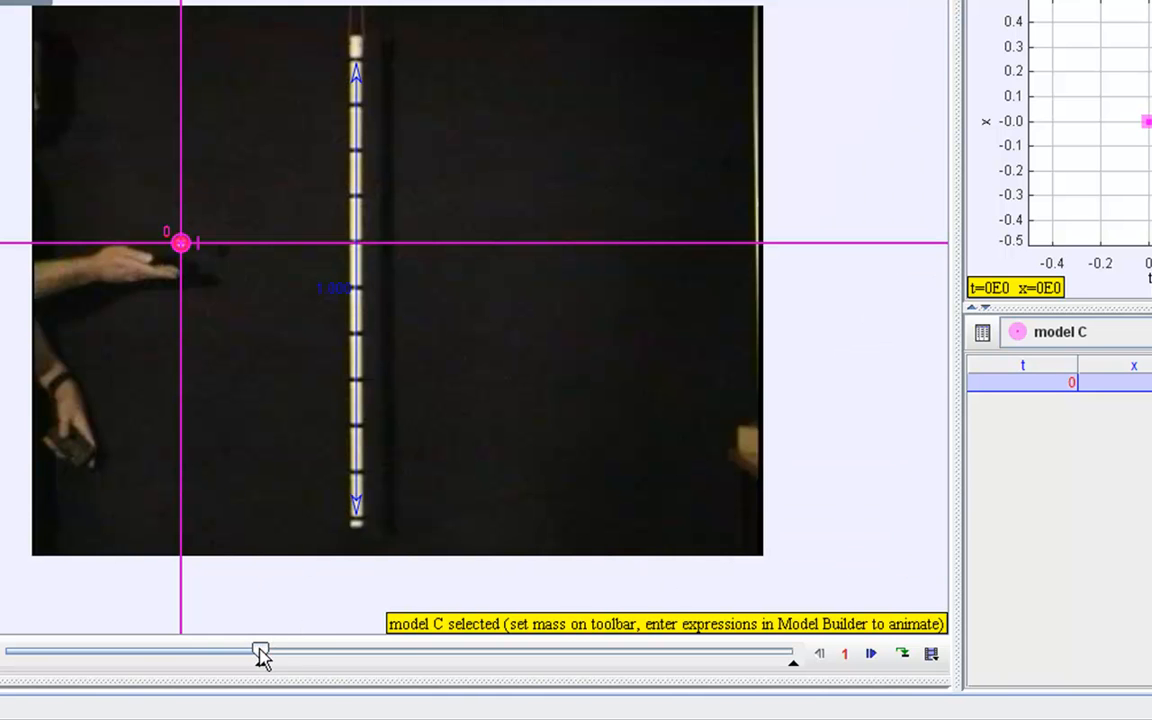
left_click_drag(260, 652, 472, 636)
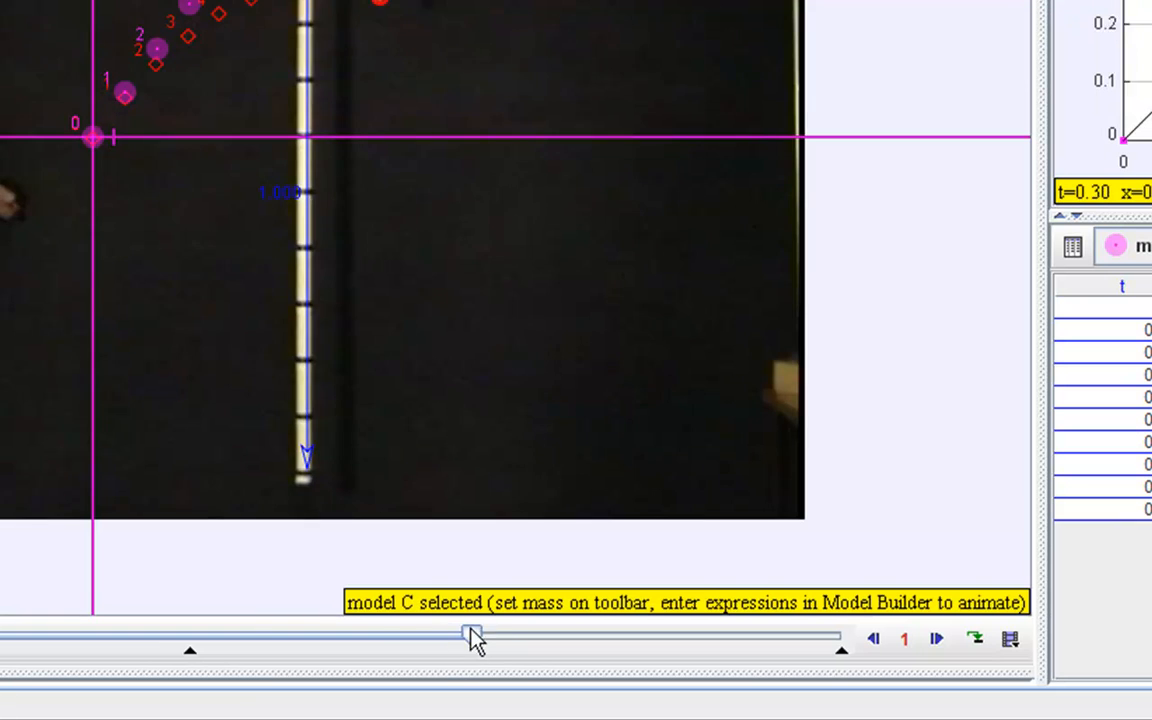
left_click_drag(472, 632, 516, 632)
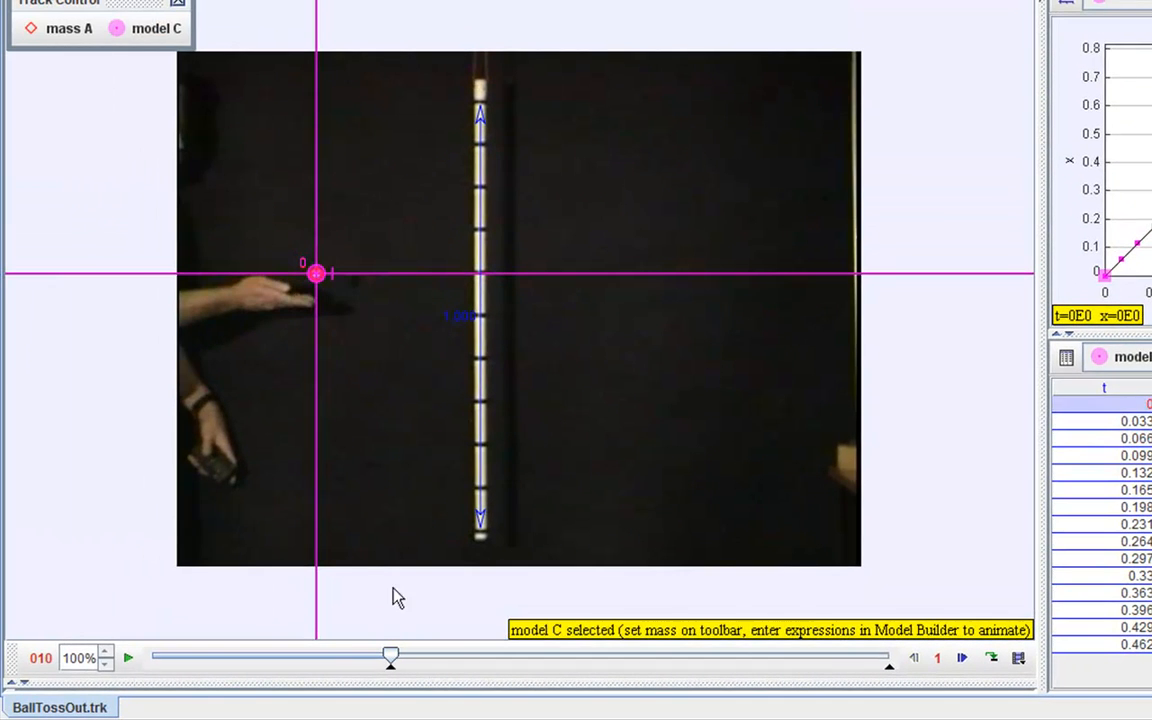
mouse_move(412, 406)
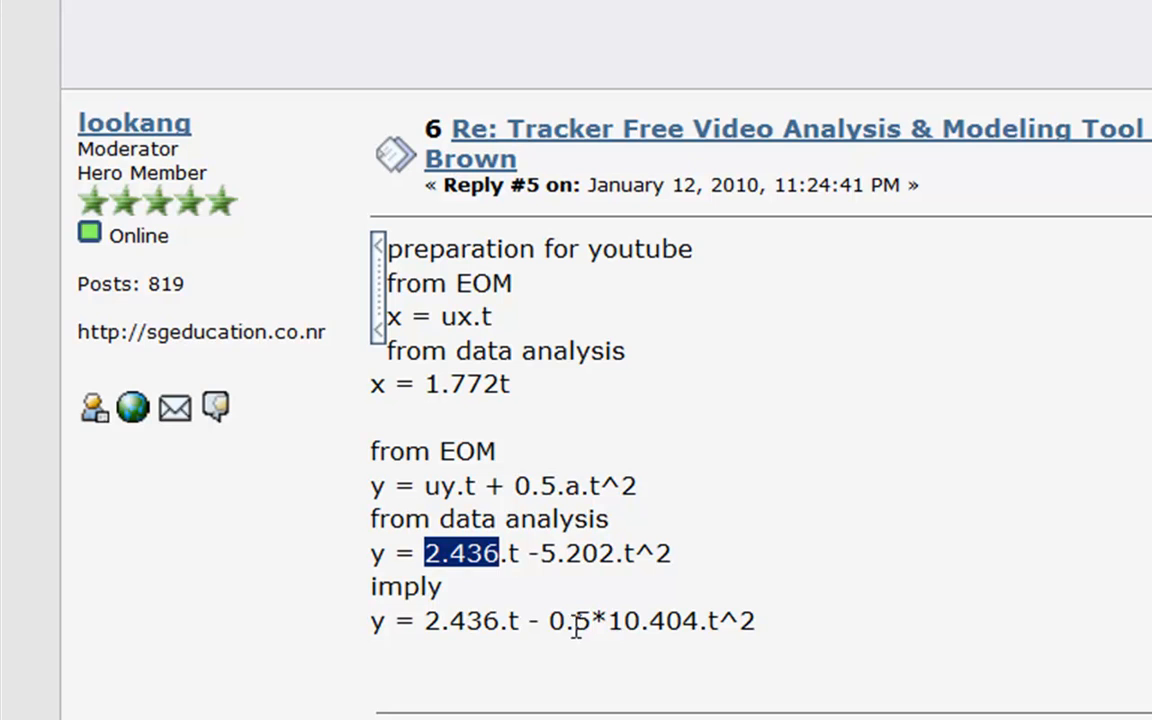
Step: Select the acceleration value 10.404 from the forum's y equation
double_click(642, 622)
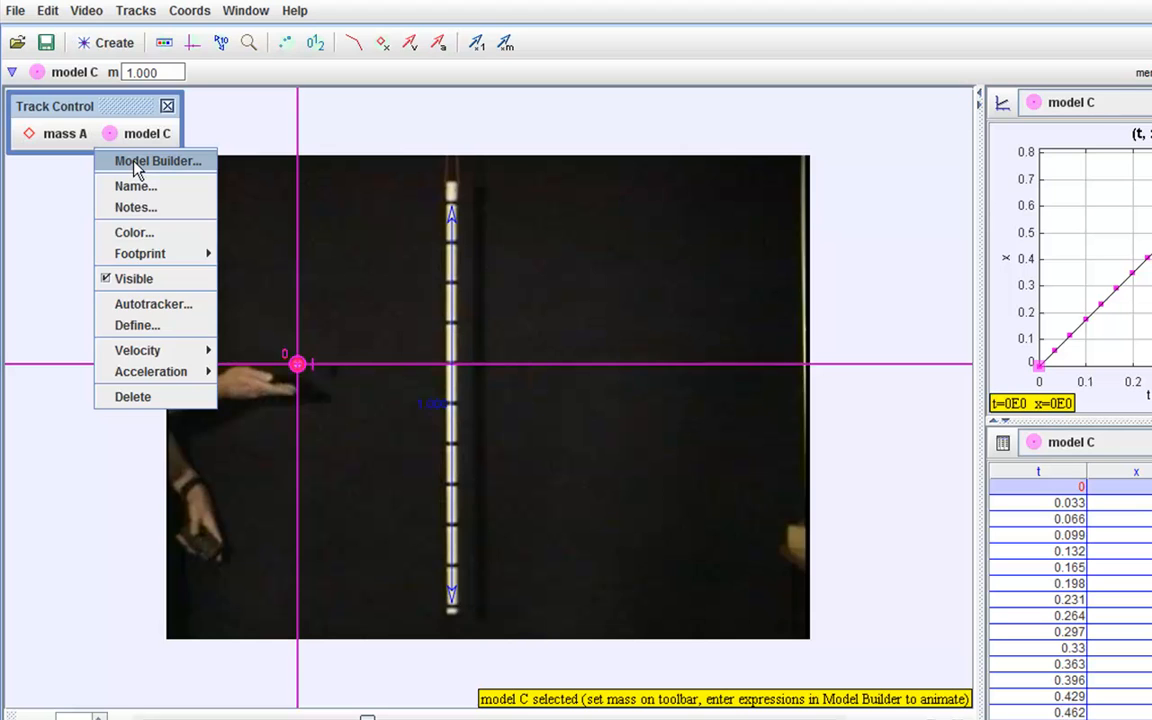
Step: Set model C's force function fy to 10.404 and preview the resulting motion
left_click(156, 160)
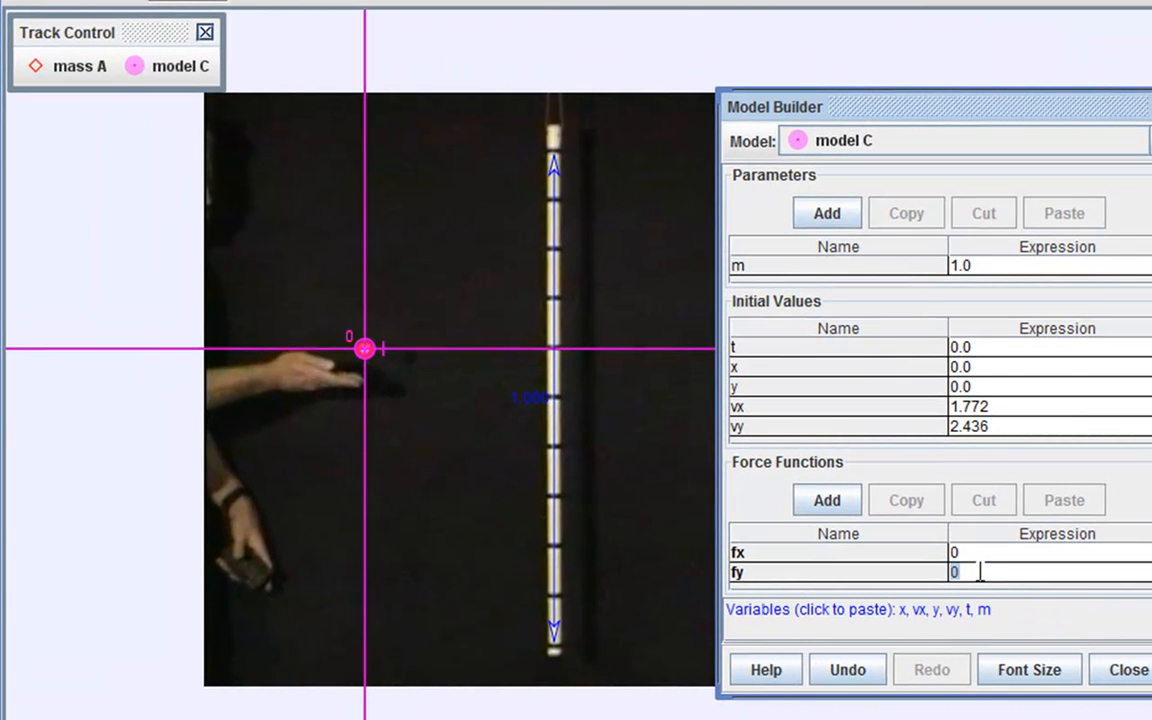
type("10.404")
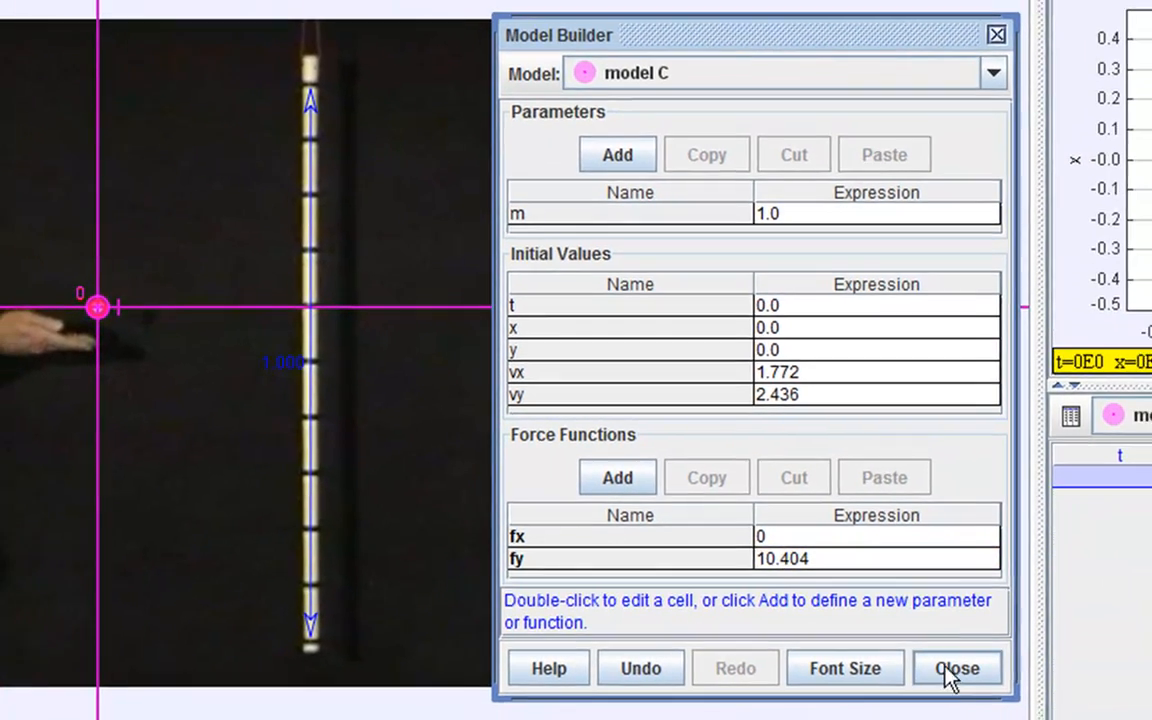
left_click(956, 668)
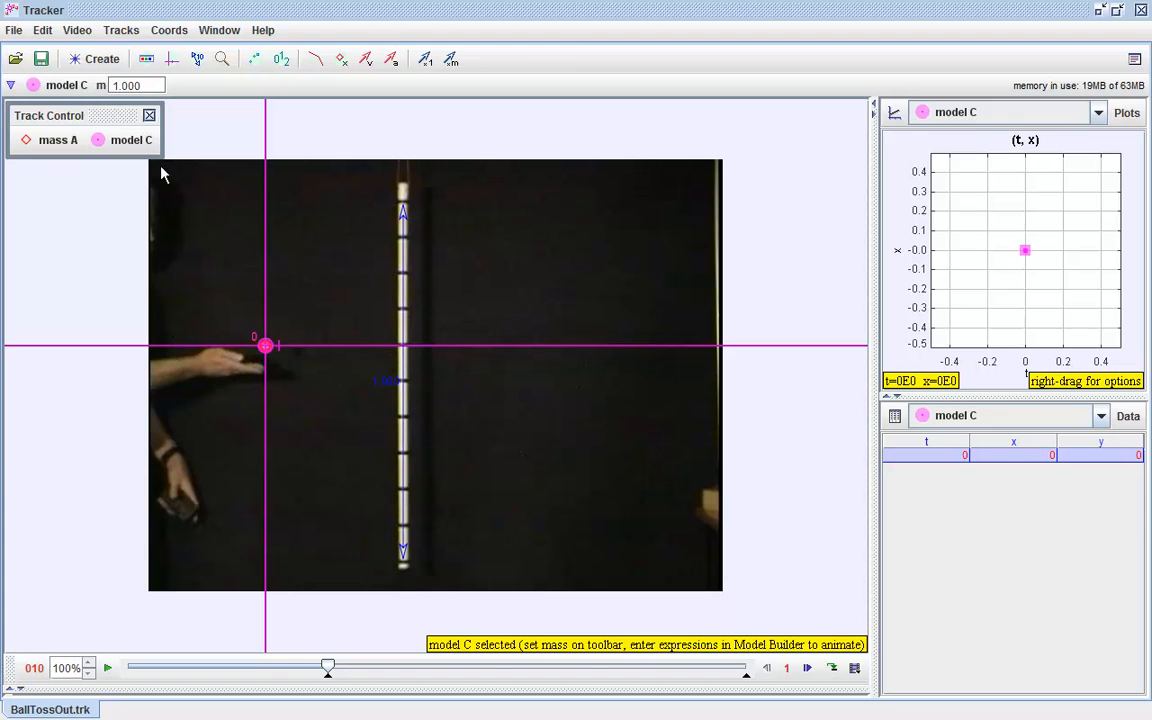
left_click_drag(328, 664, 412, 664)
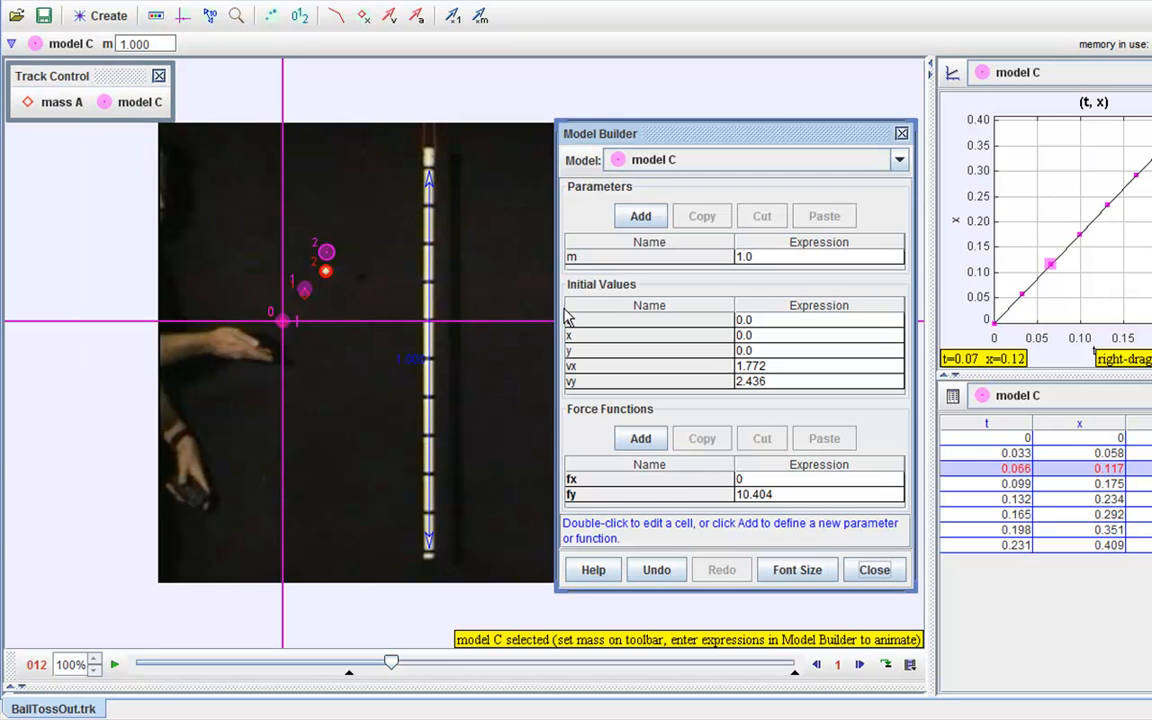
Step: Change fy to -10.404, rewind, and play to watch model C's parabolic arc
double_click(780, 494)
type("-10.404")
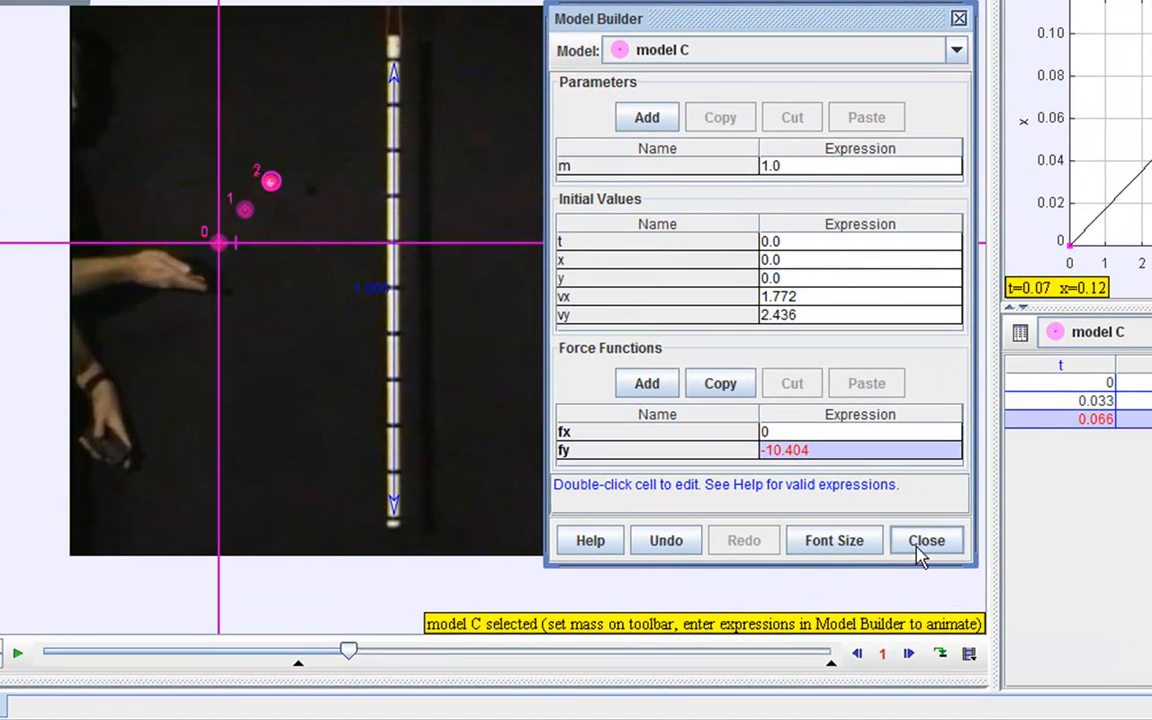
left_click(926, 540)
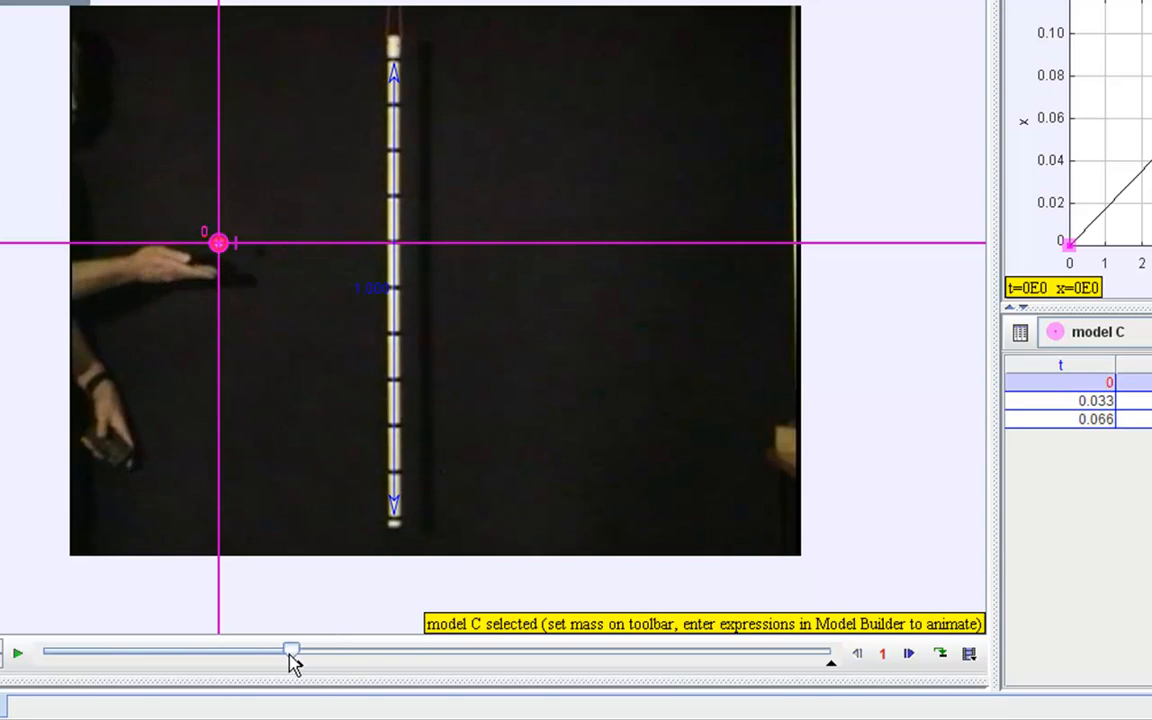
left_click_drag(290, 652, 676, 652)
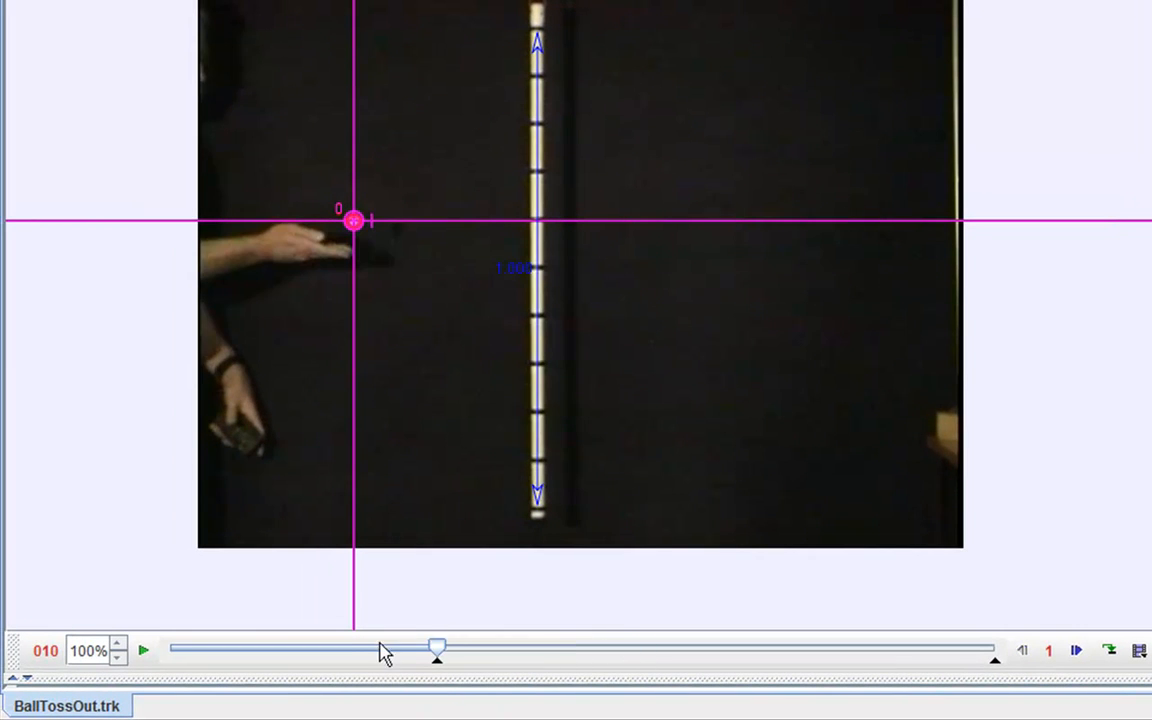
left_click(148, 650)
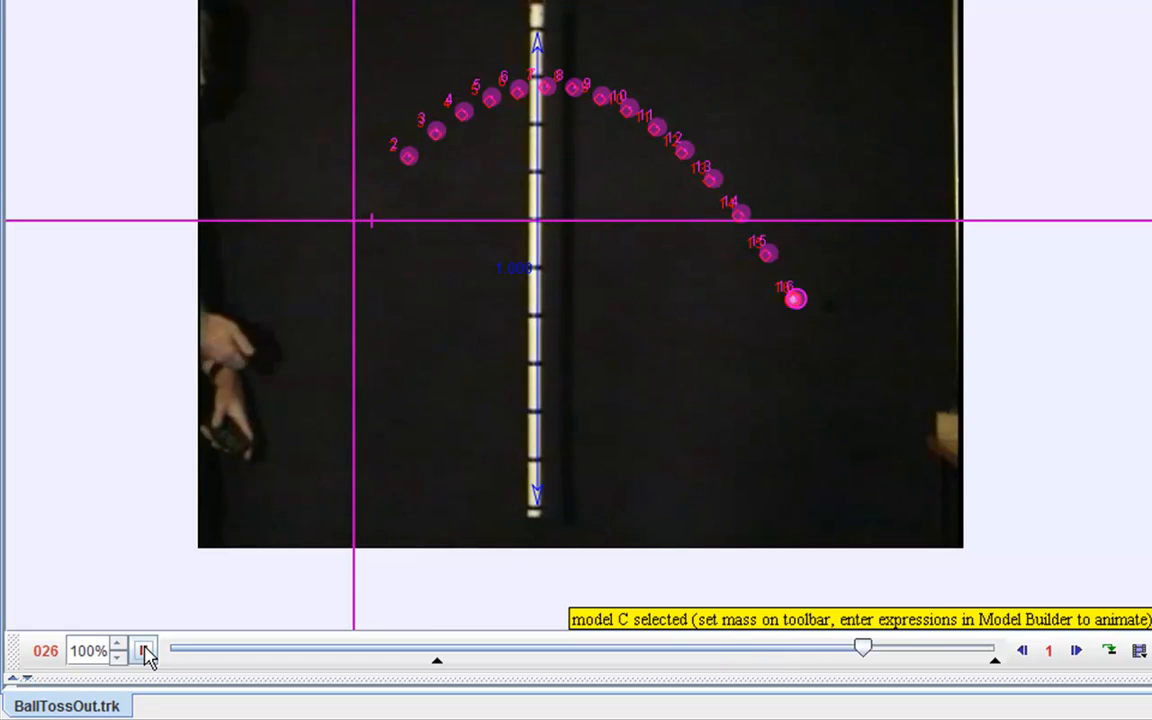